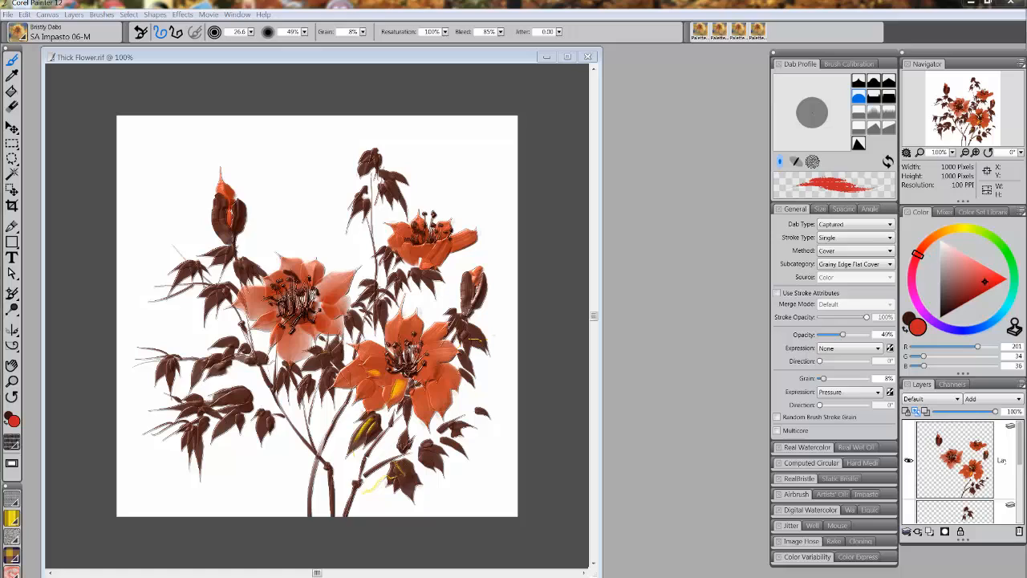
{"action": "mouse_move", "coordinate": [235, 5]}
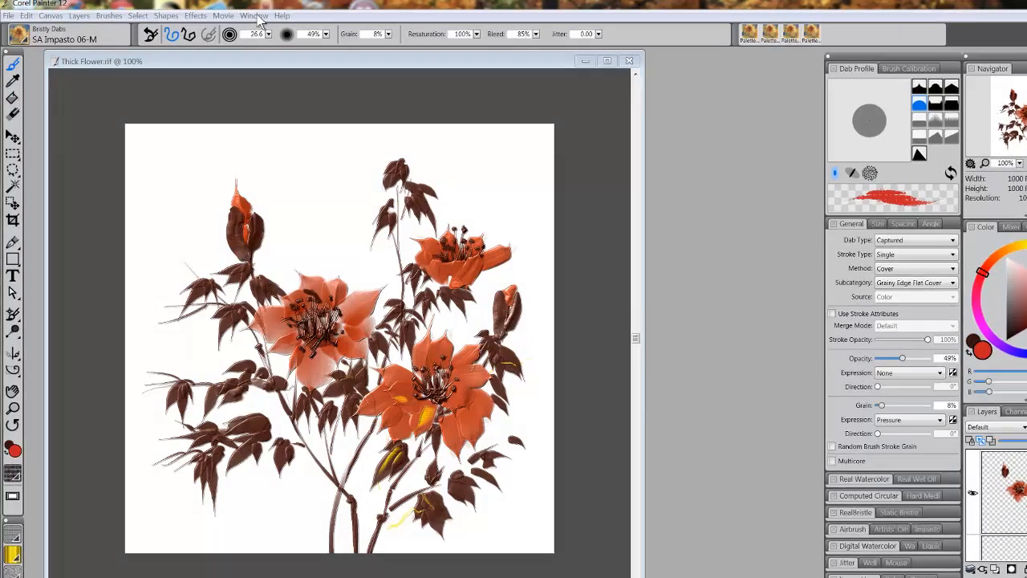
- Reveal the Window menu's Hide Application UI and Hide Panels options
{"action": "left_click", "coordinate": [253, 16]}
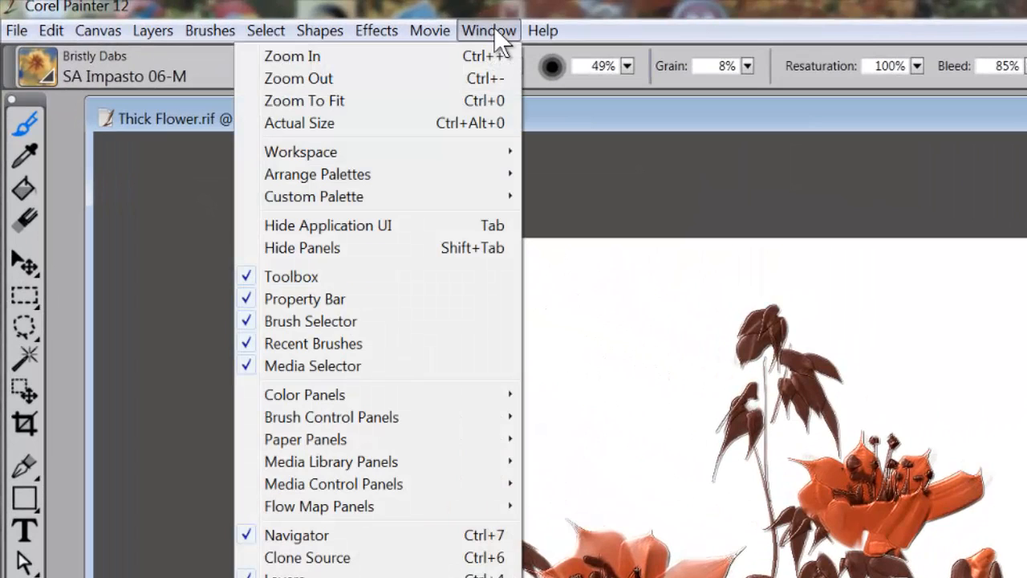
{"action": "mouse_move", "coordinate": [345, 233]}
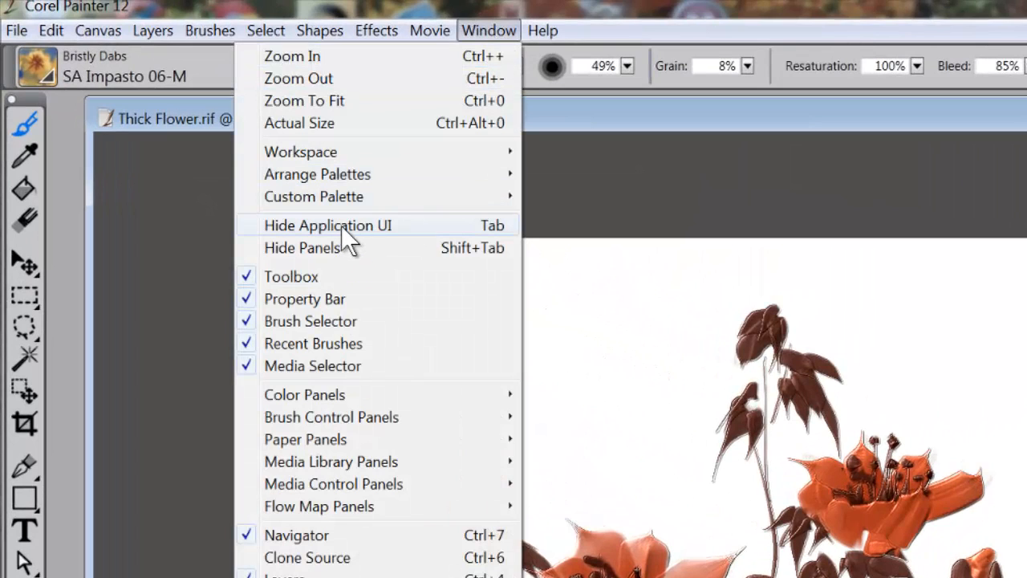
{"action": "mouse_move", "coordinate": [321, 255]}
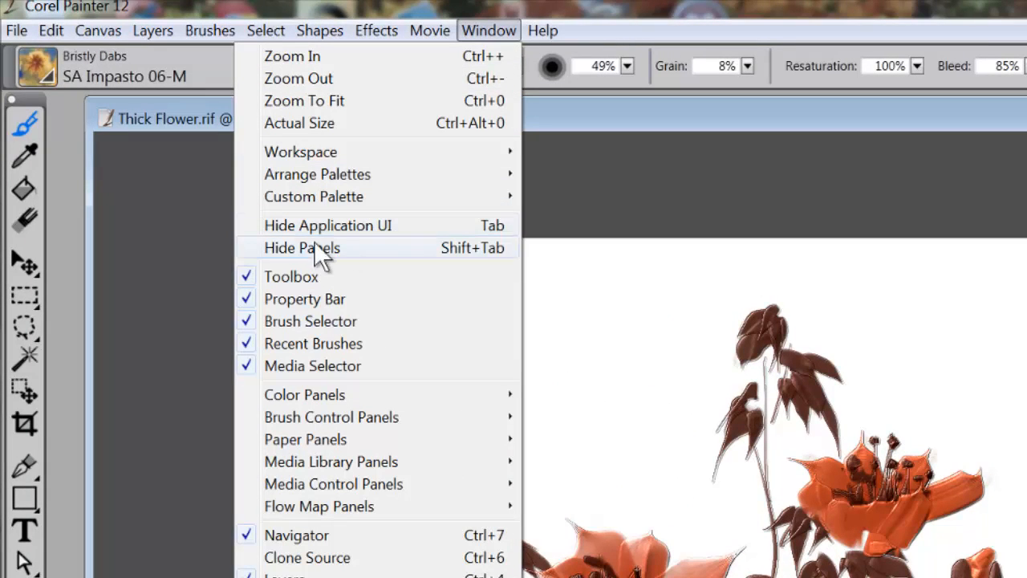
{"action": "mouse_move", "coordinate": [341, 251]}
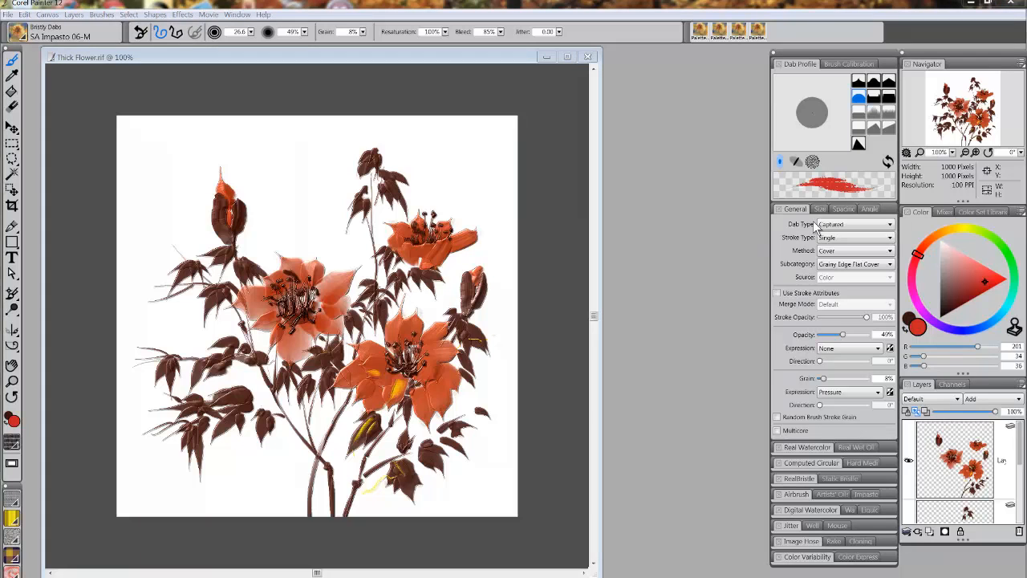
{"action": "mouse_move", "coordinate": [828, 223]}
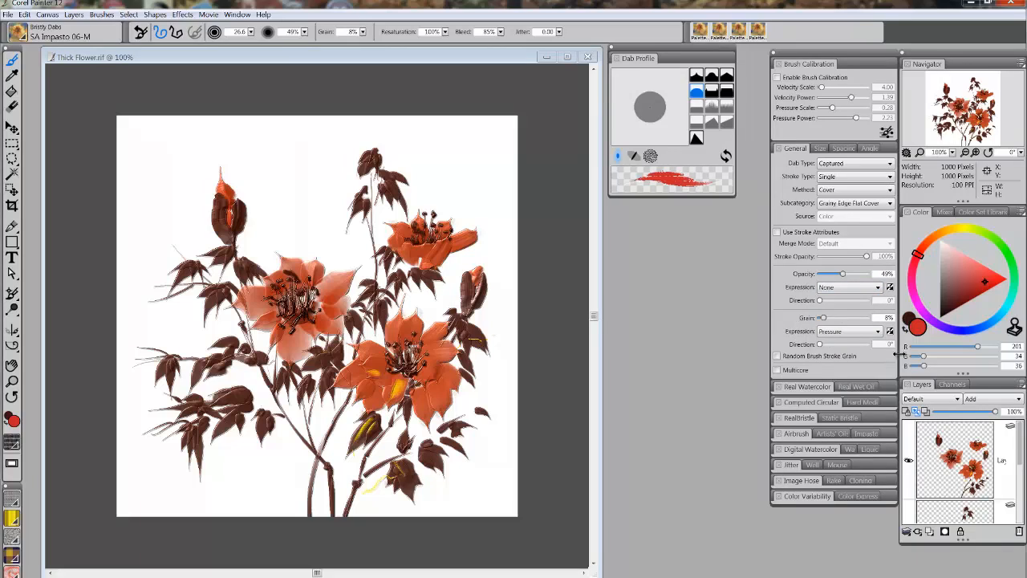
{"action": "mouse_move", "coordinate": [882, 452]}
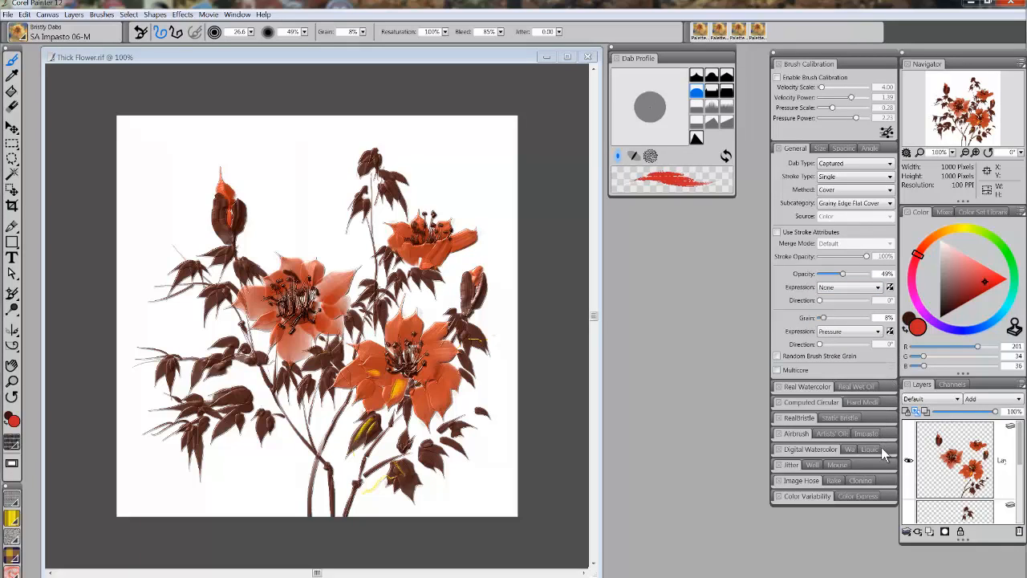
{"action": "mouse_move", "coordinate": [815, 465]}
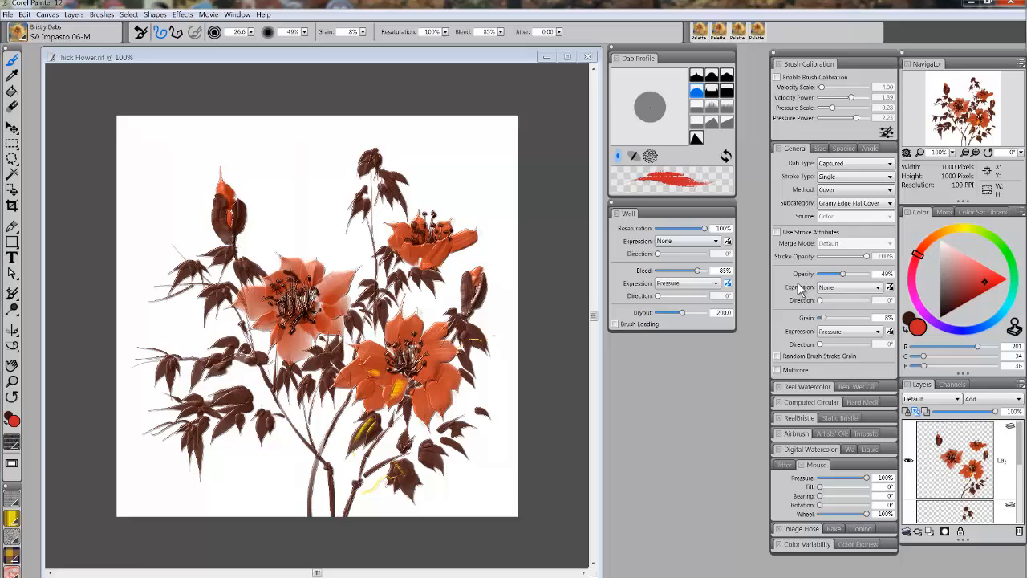
- Show the Mixer within the colour panel group beside the Well panel
{"action": "left_click", "coordinate": [941, 212]}
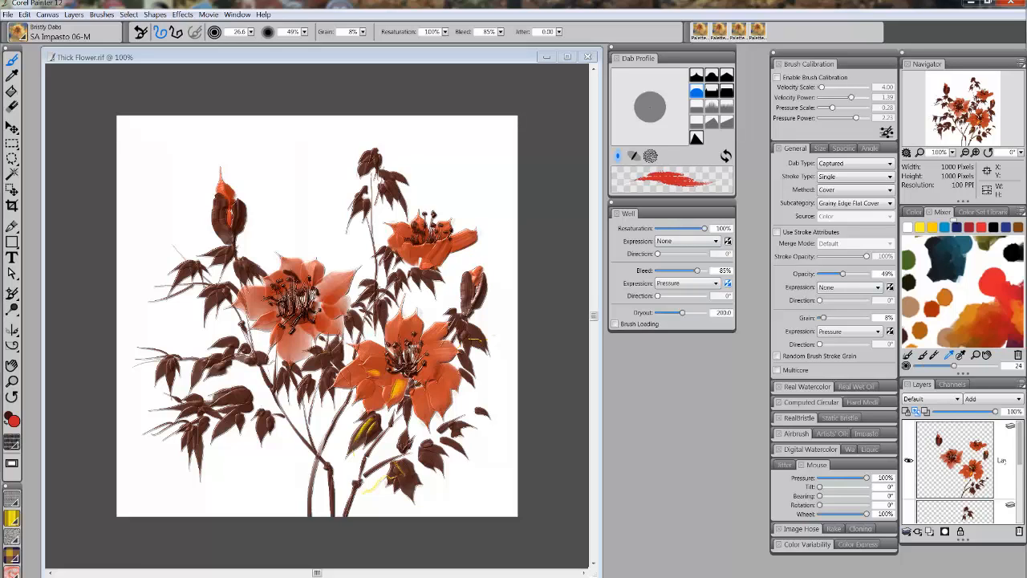
{"action": "mouse_move", "coordinate": [627, 347]}
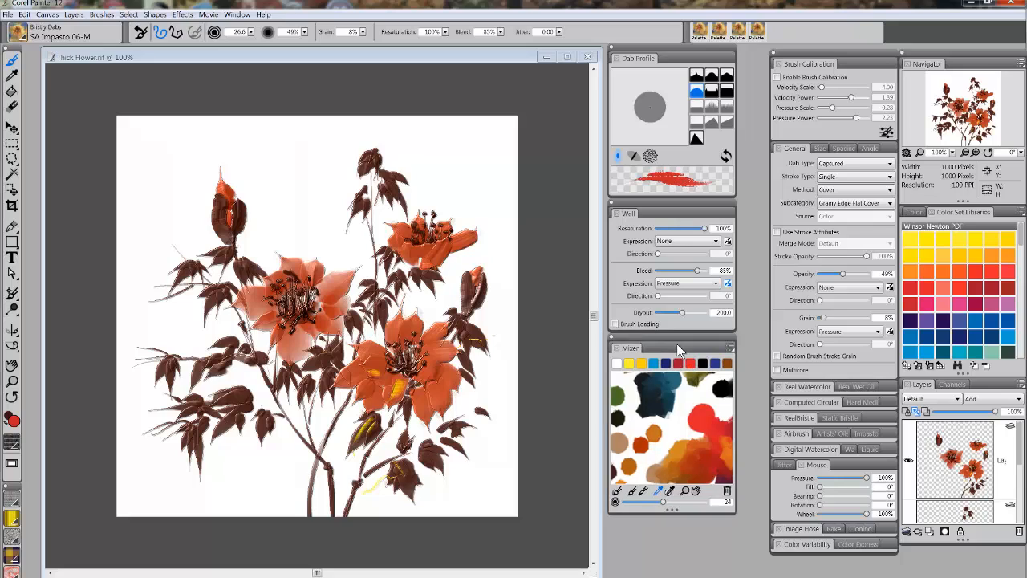
{"action": "mouse_move", "coordinate": [682, 353]}
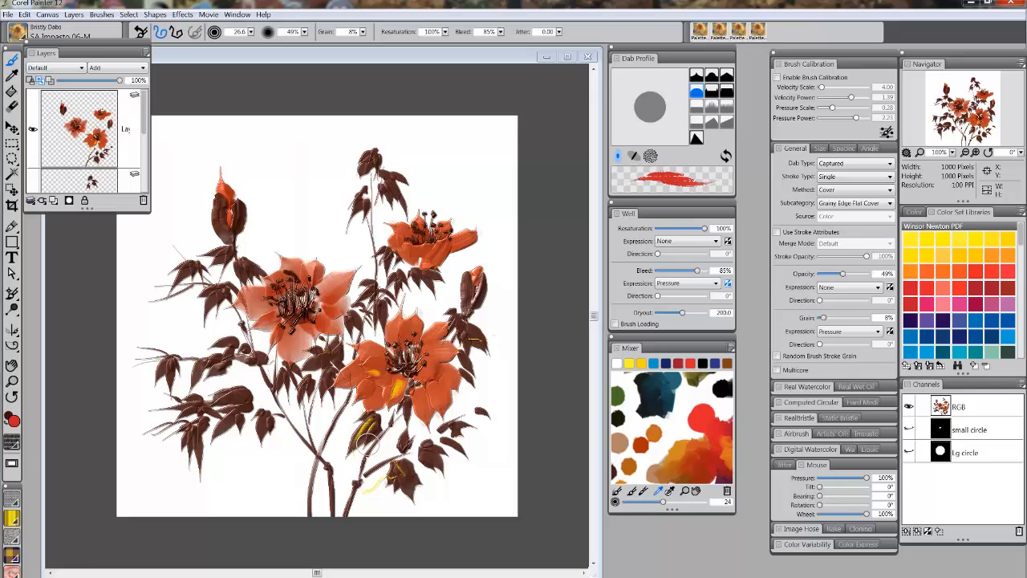
{"action": "mouse_move", "coordinate": [536, 481]}
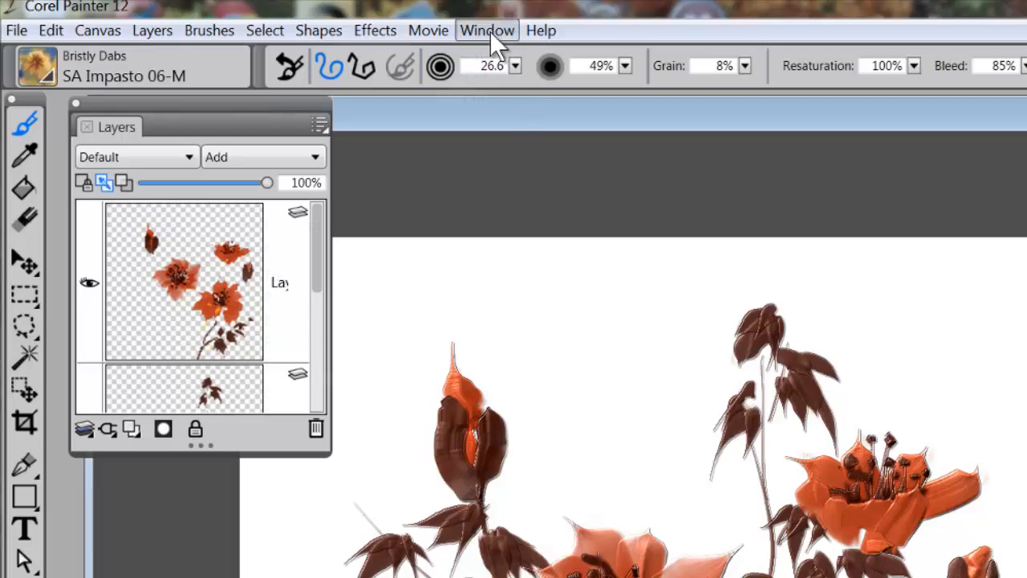
- Hide every panel via Window > Hide Panels, leaving the painting and toolbox
{"action": "left_click", "coordinate": [487, 29]}
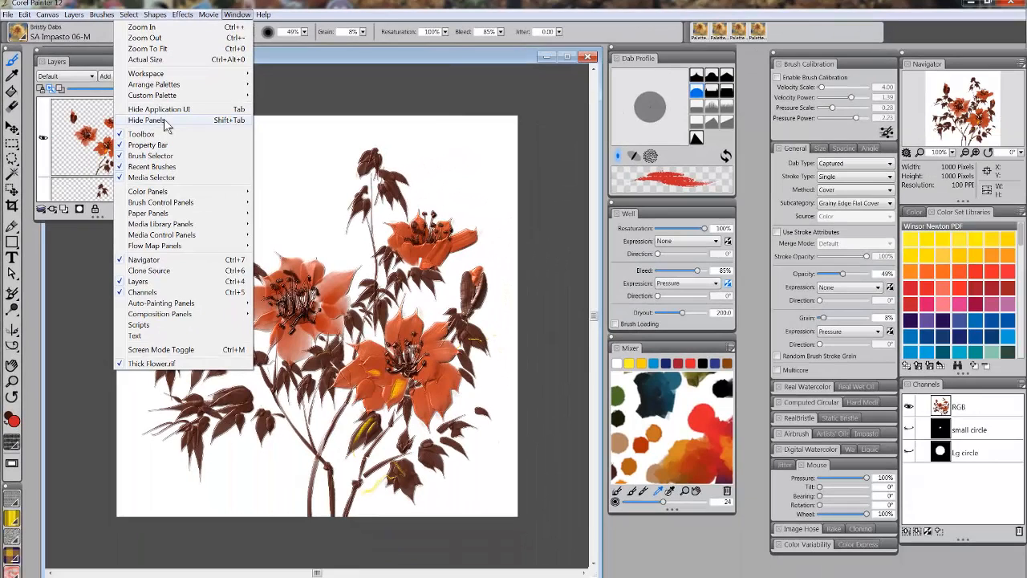
{"action": "left_click", "coordinate": [145, 118]}
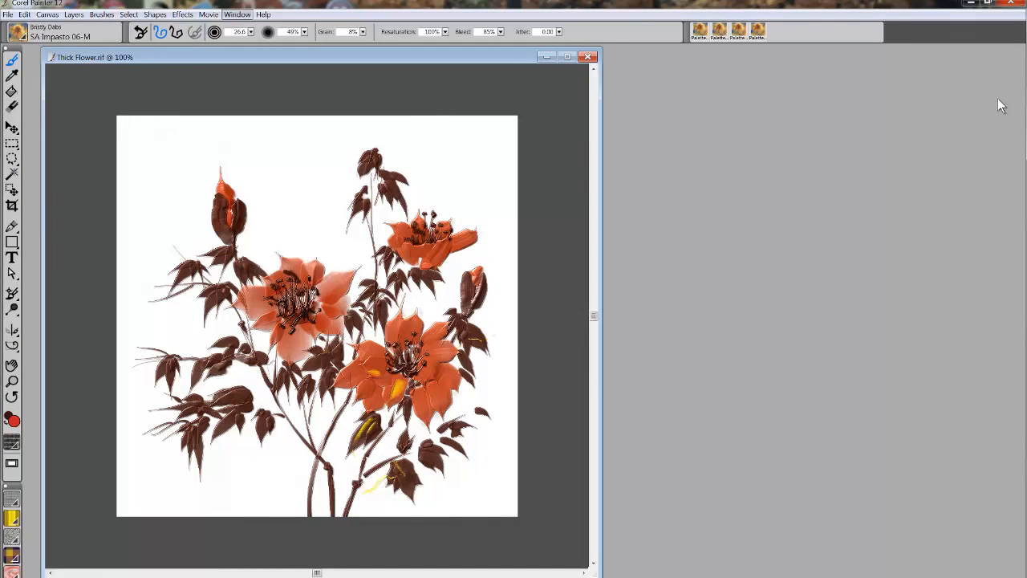
{"action": "mouse_move", "coordinate": [730, 251]}
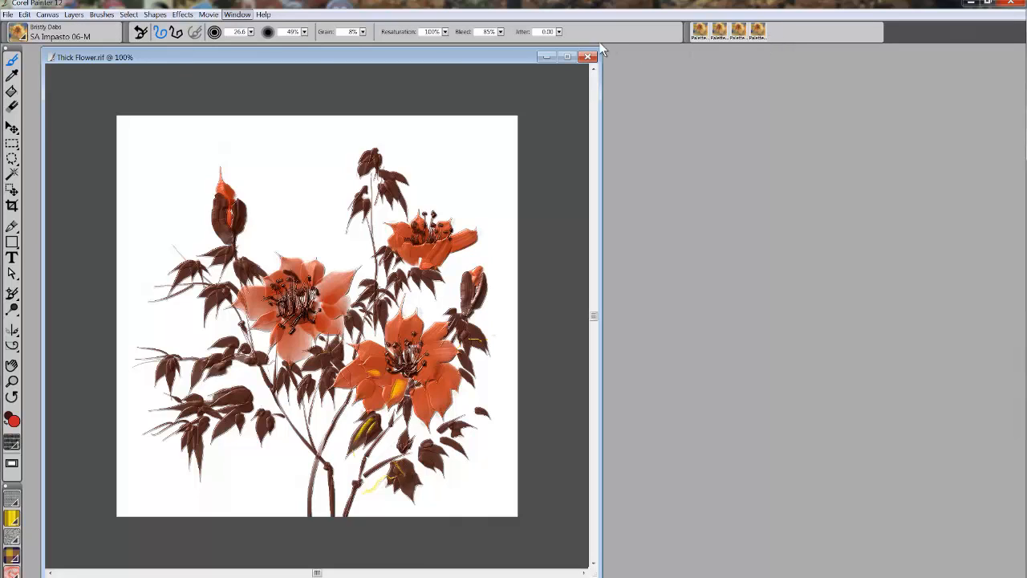
- Restore all hidden panels around the painting via Window > Show Panels
{"action": "left_click", "coordinate": [237, 14]}
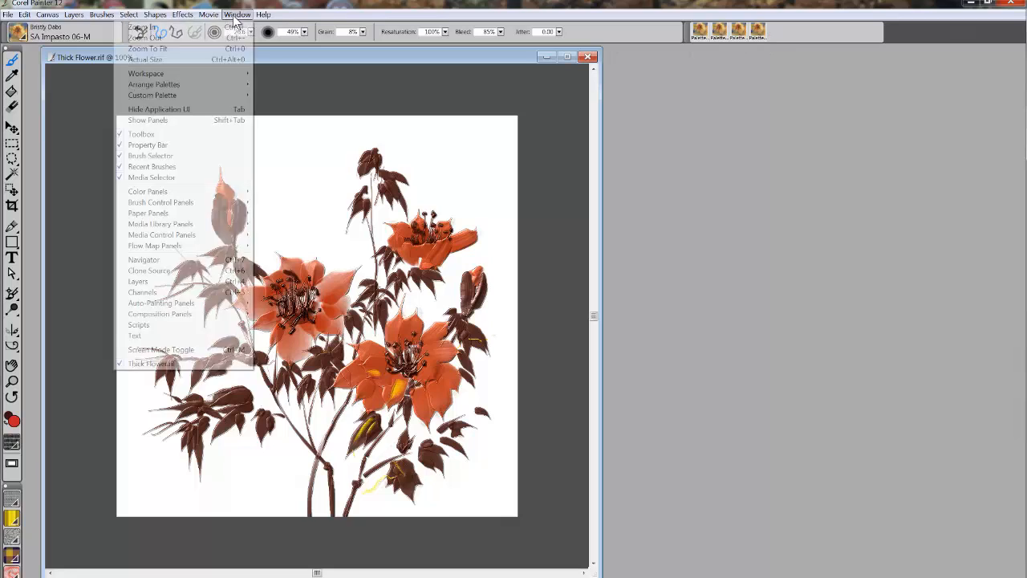
{"action": "mouse_move", "coordinate": [236, 127]}
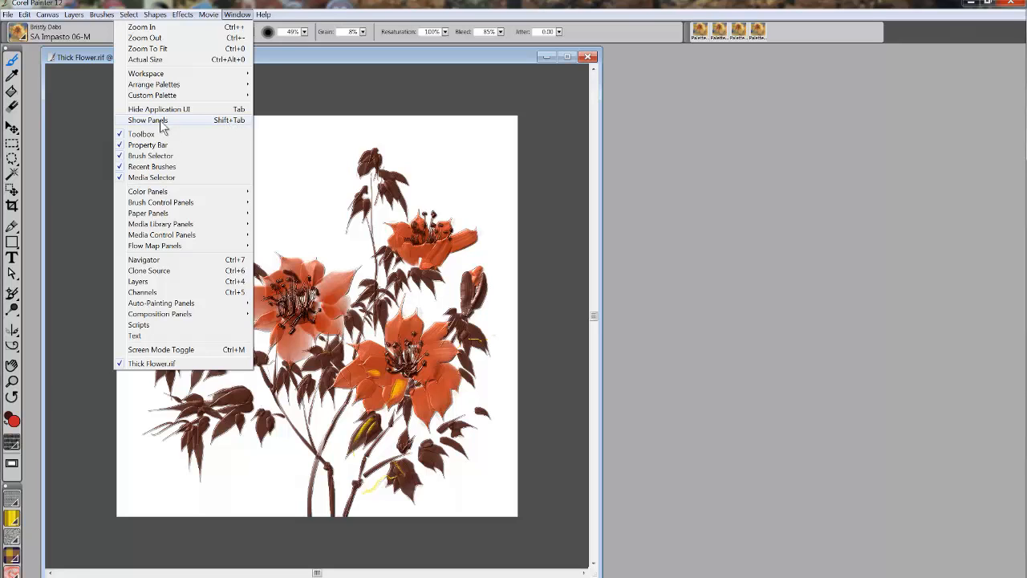
{"action": "left_click", "coordinate": [147, 119]}
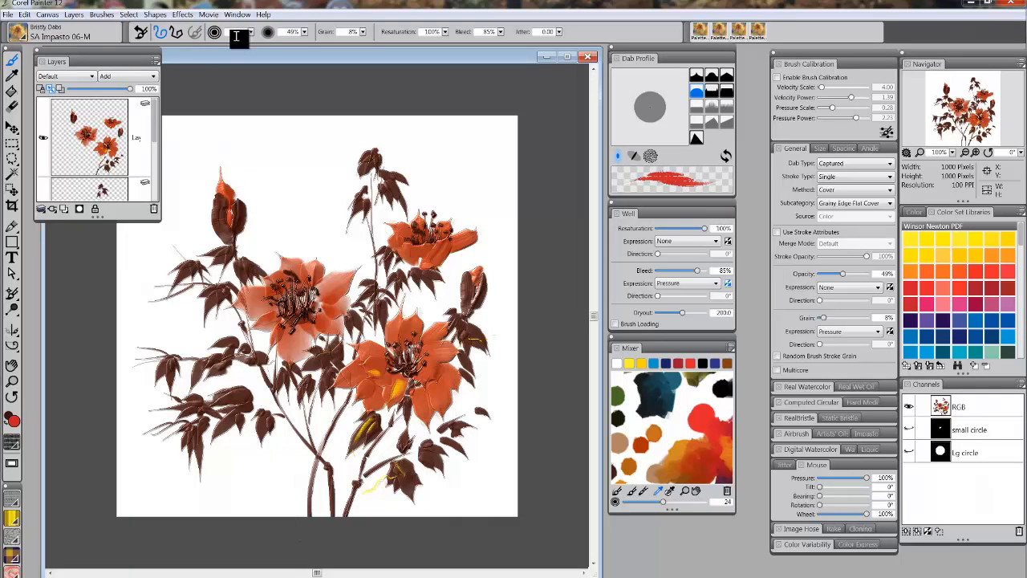
- Hide the entire application interface, leaving only the Thick Flower window and menus
{"action": "left_click", "coordinate": [237, 14]}
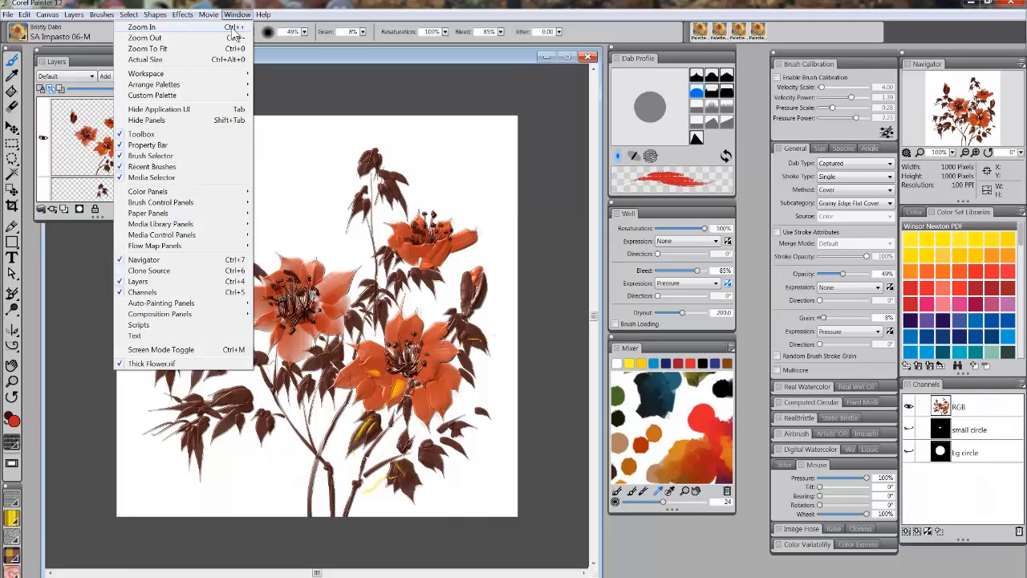
{"action": "mouse_move", "coordinate": [183, 114]}
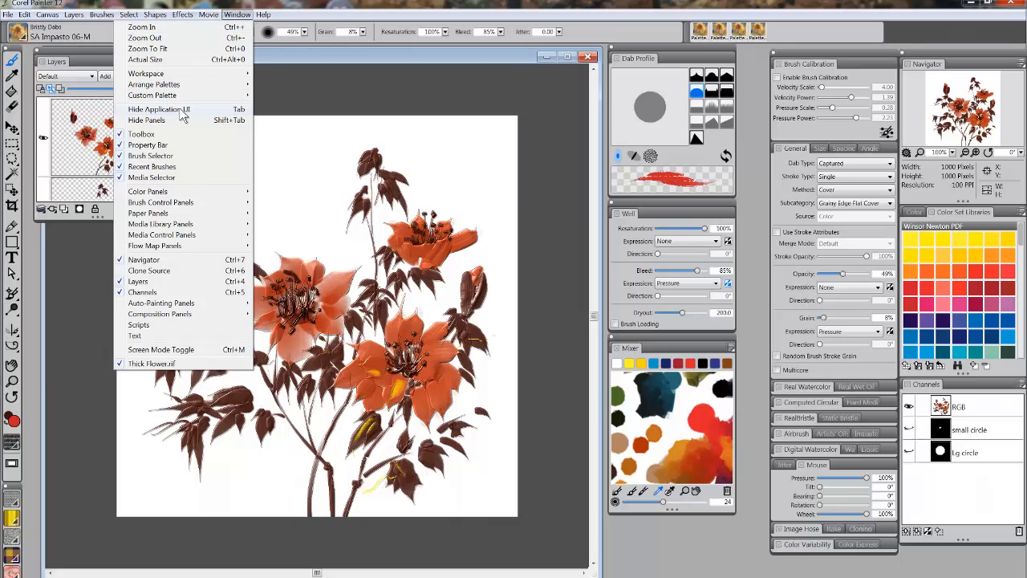
{"action": "mouse_move", "coordinate": [180, 114]}
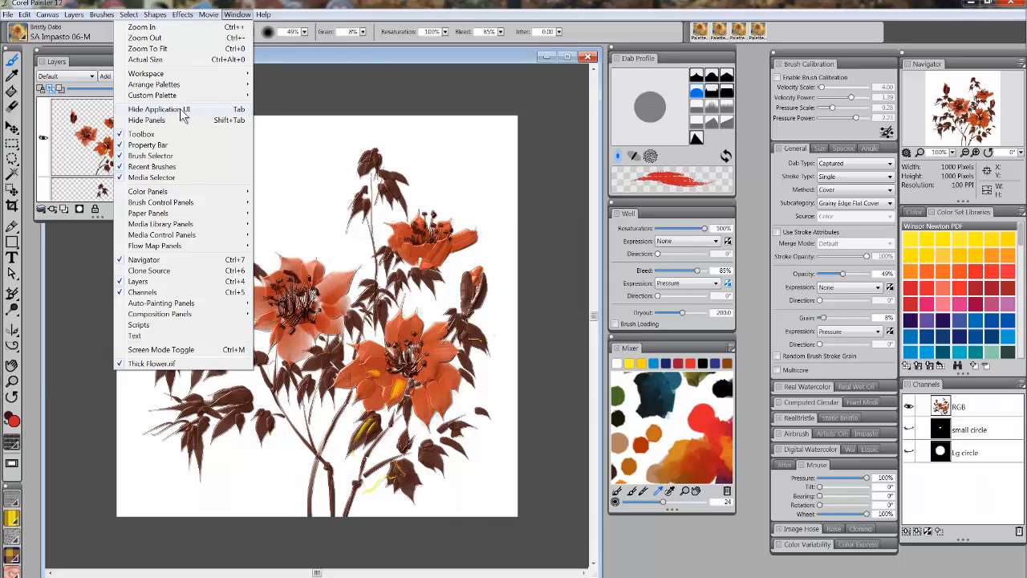
{"action": "left_click", "coordinate": [159, 109]}
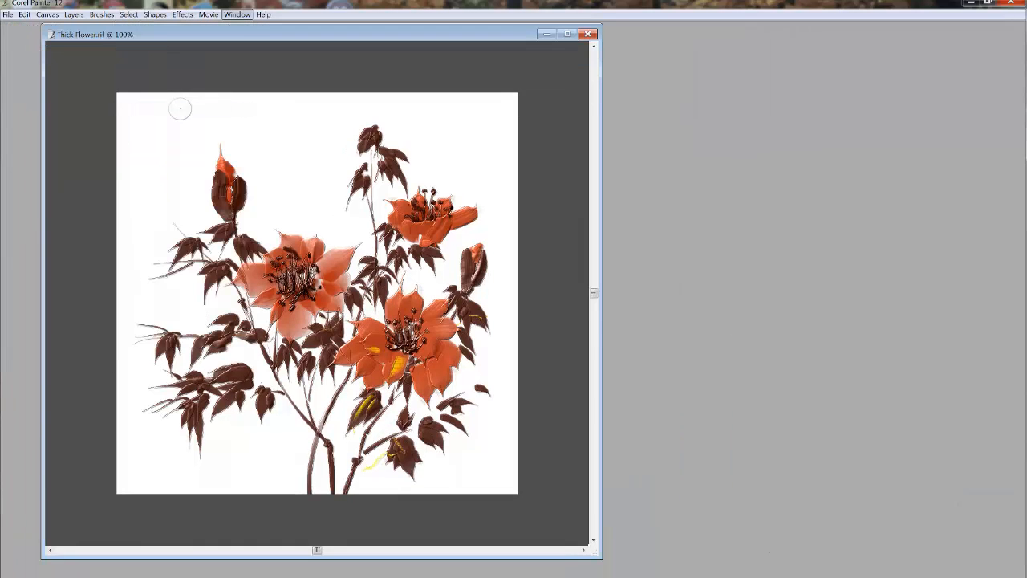
{"action": "mouse_move", "coordinate": [3, 303]}
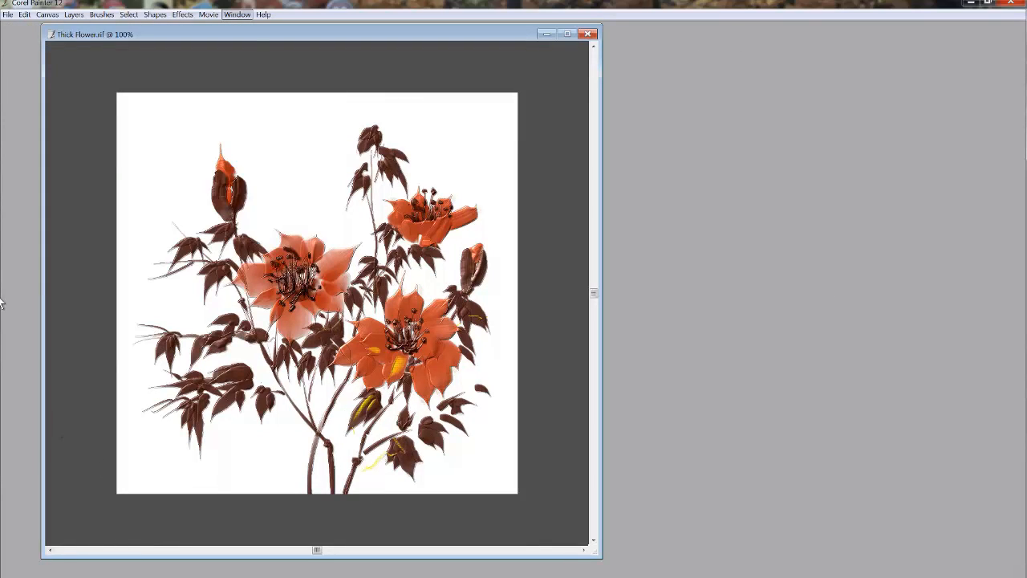
{"action": "mouse_move", "coordinate": [14, 40]}
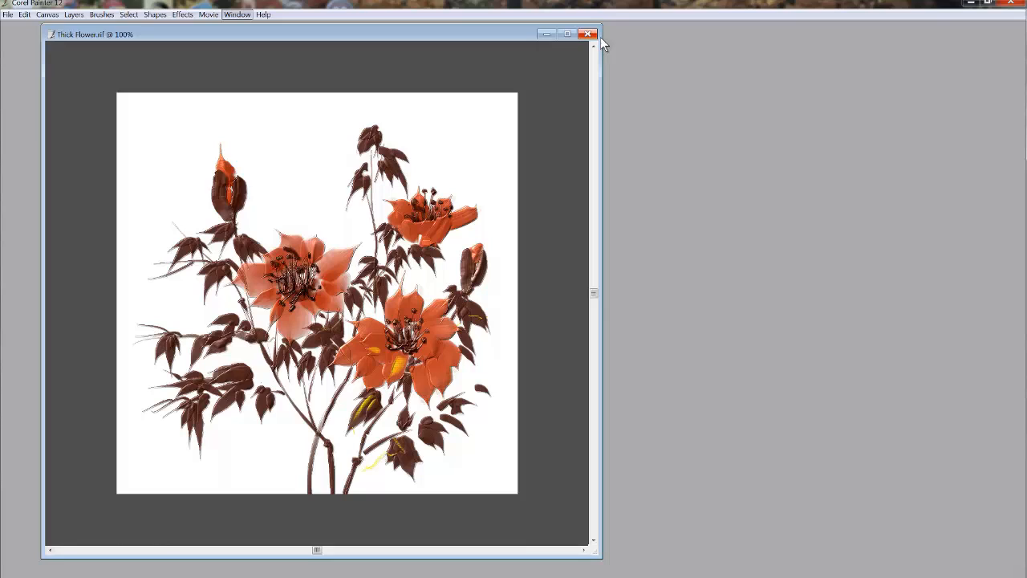
{"action": "mouse_move", "coordinate": [13, 491]}
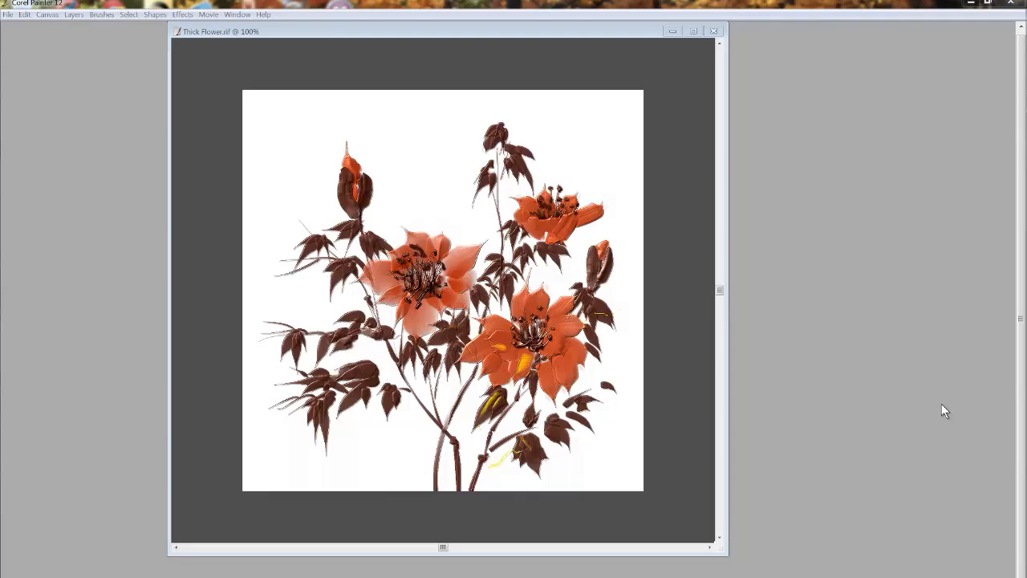
{"action": "mouse_move", "coordinate": [928, 395]}
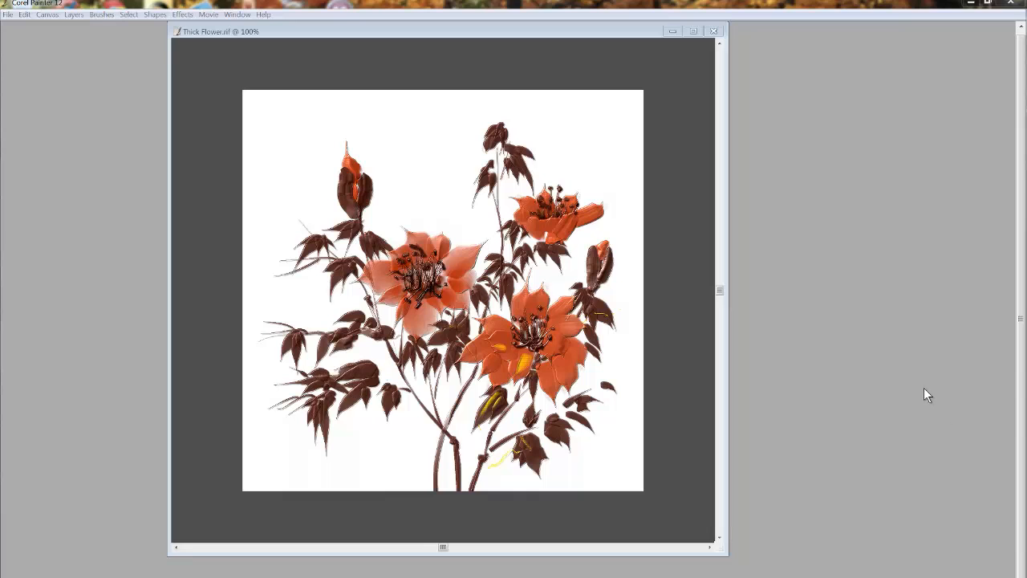
{"action": "mouse_move", "coordinate": [544, 36]}
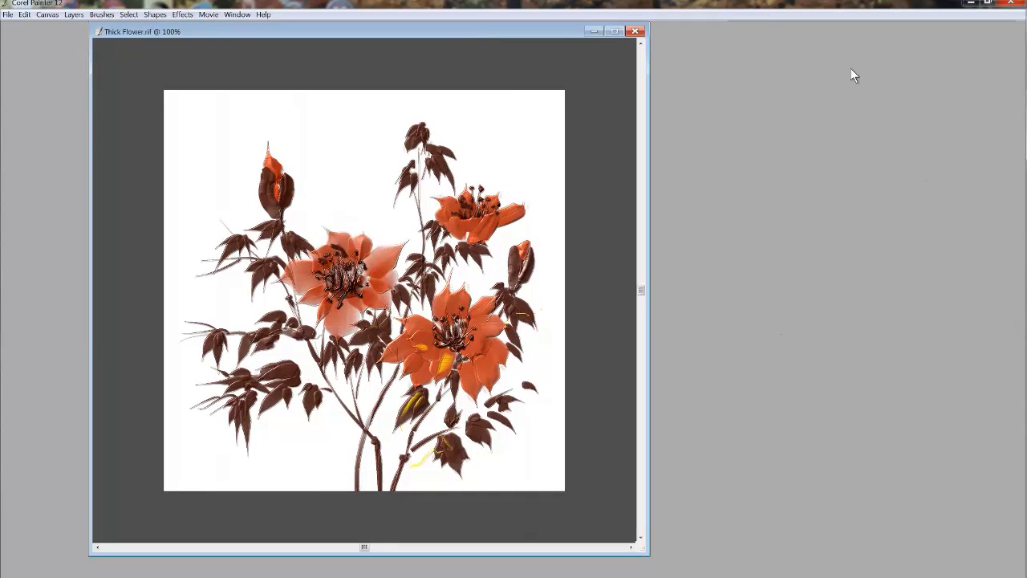
{"action": "mouse_move", "coordinate": [726, 347]}
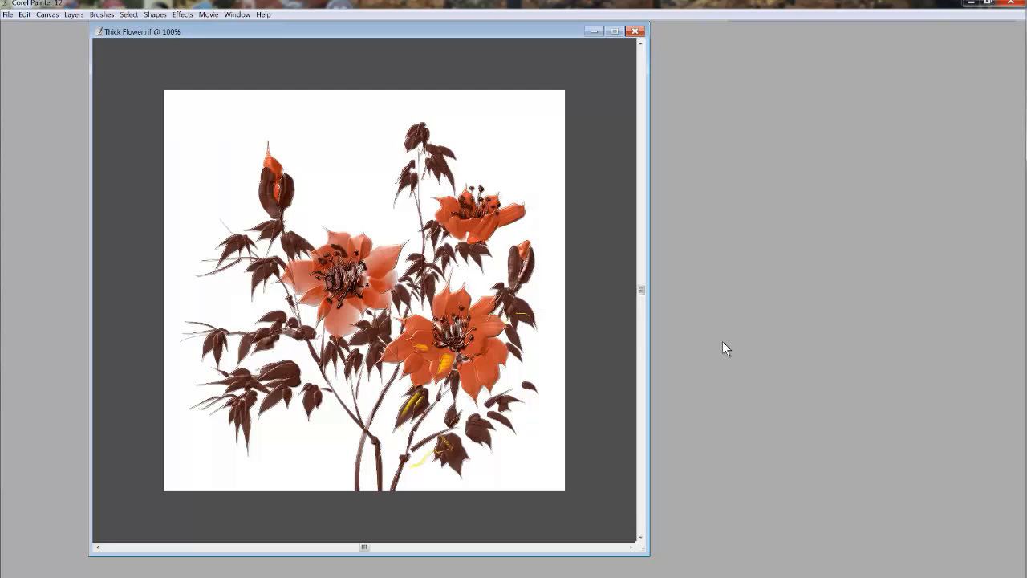
{"action": "mouse_move", "coordinate": [293, 83]}
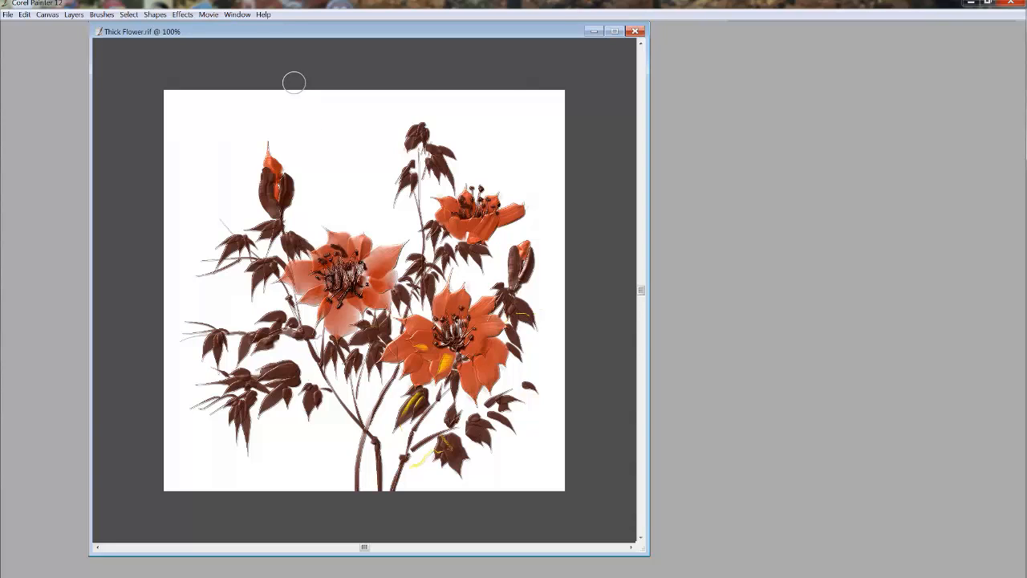
- Restore the toolbox, property bar and all panels with Show Application UI
{"action": "left_click", "coordinate": [238, 15]}
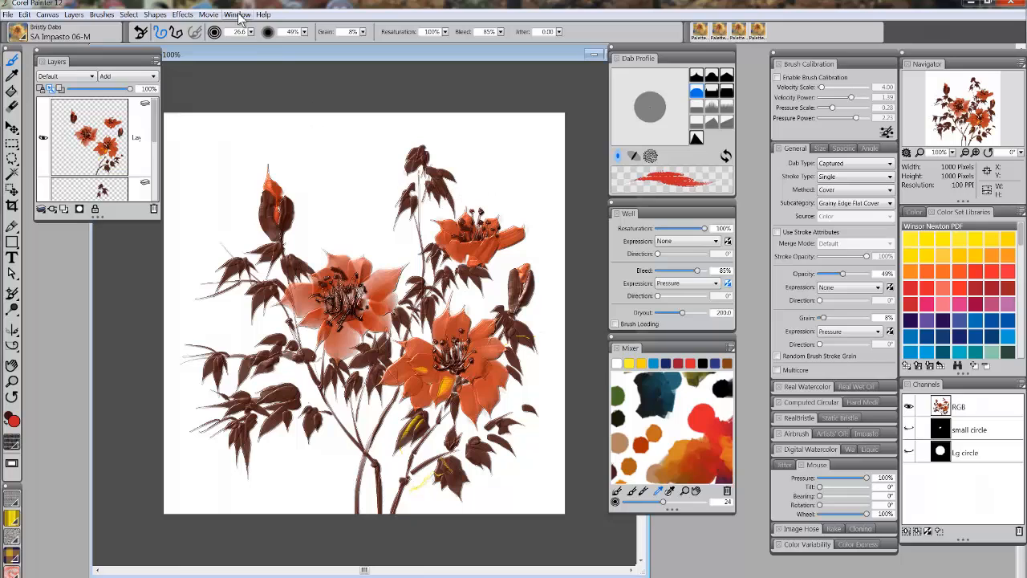
{"action": "left_click", "coordinate": [238, 15]}
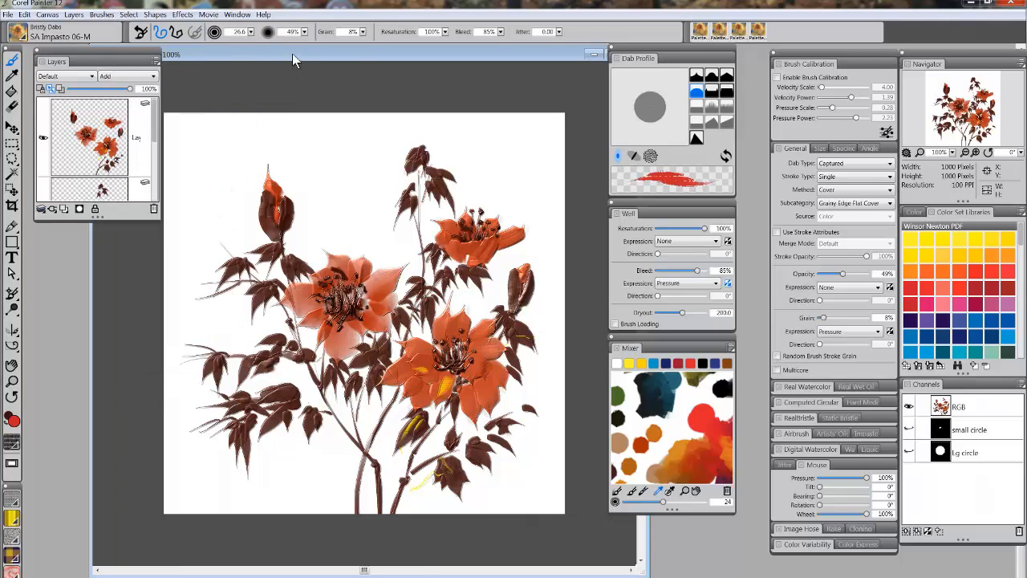
- Hide the panels again, keeping only the toolbox and brush property bar
{"action": "left_click", "coordinate": [238, 14]}
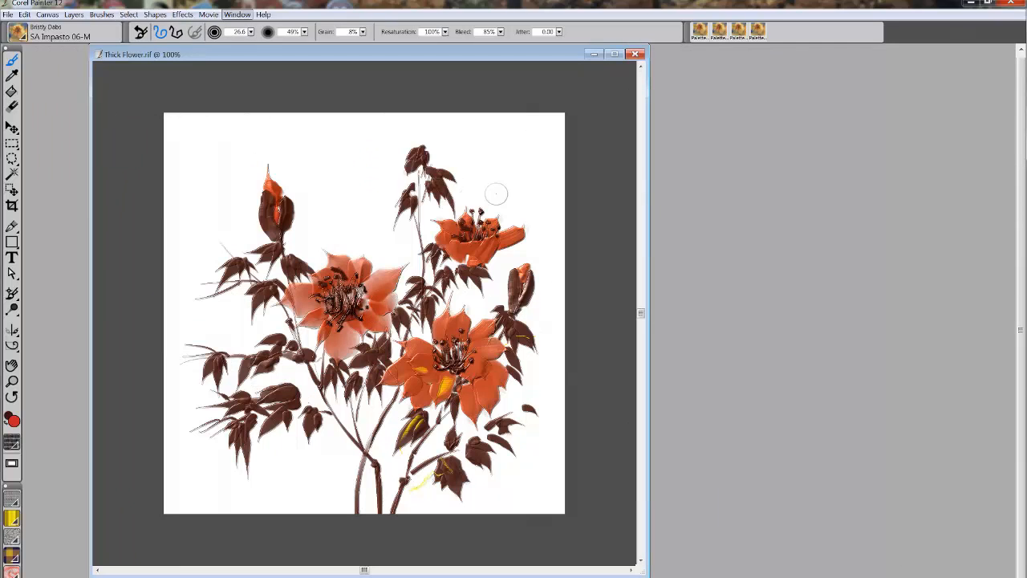
{"action": "mouse_move", "coordinate": [512, 196]}
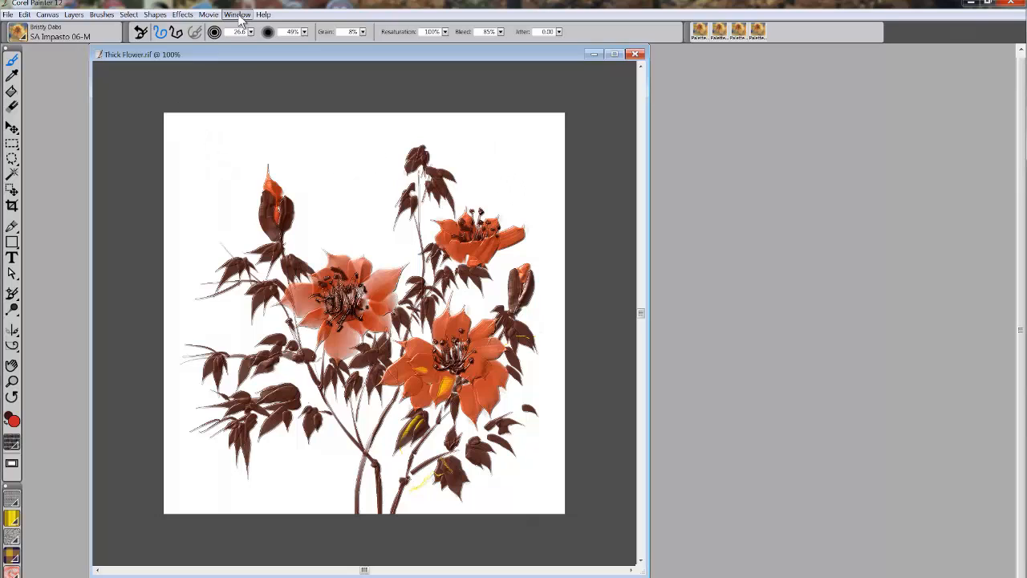
- Show the Layers panel alone and drag it to the painting's right side
{"action": "left_click", "coordinate": [237, 14]}
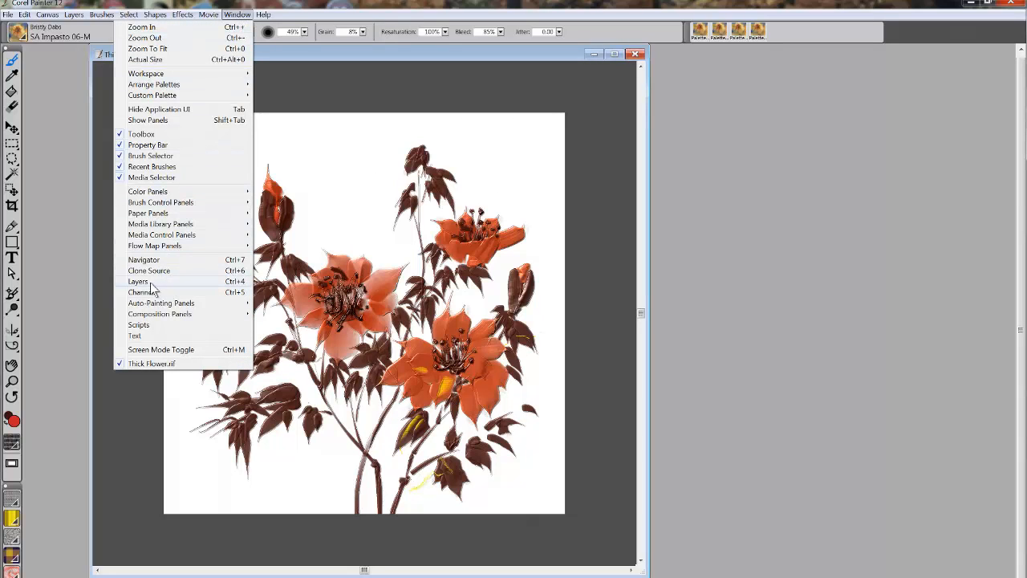
{"action": "left_click", "coordinate": [138, 280]}
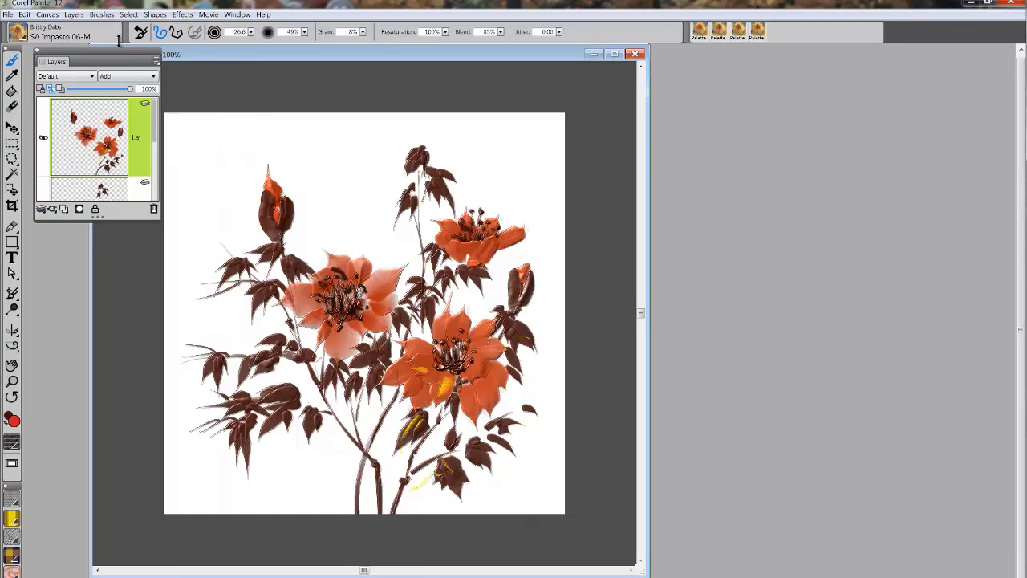
{"action": "left_click_drag", "start_coordinate": [56, 61], "coordinate": [912, 61]}
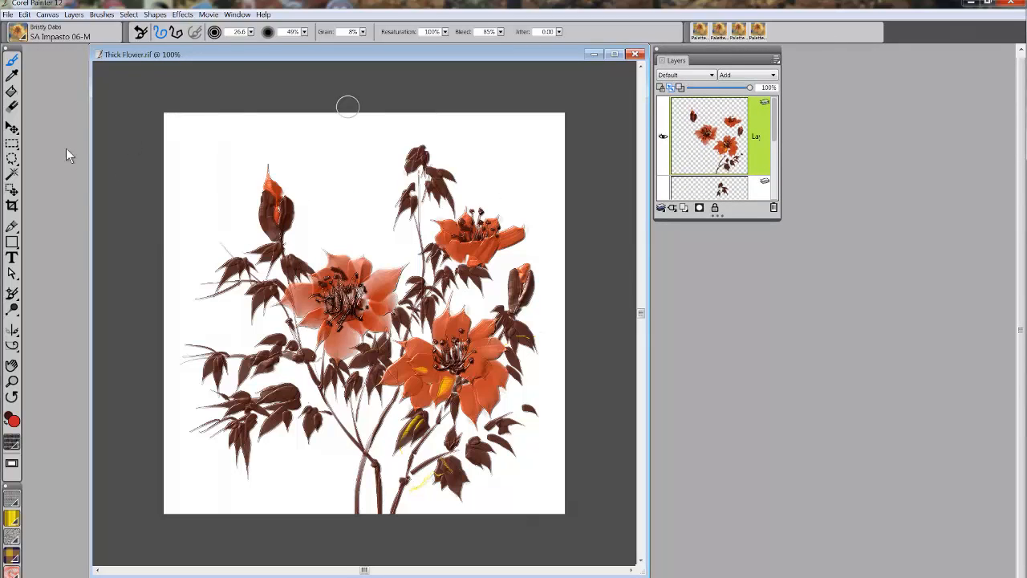
{"action": "left_click", "coordinate": [237, 14]}
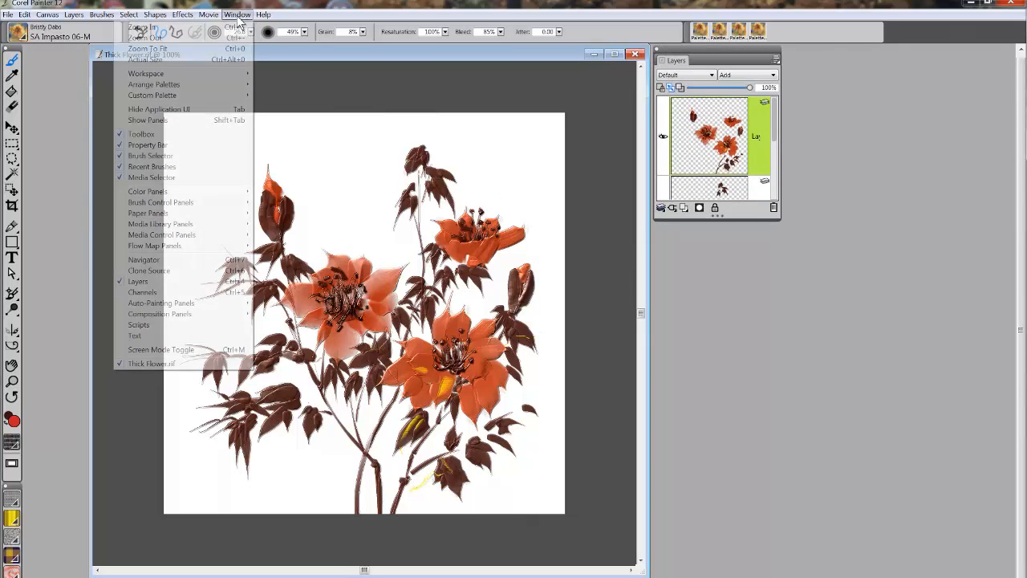
{"action": "mouse_move", "coordinate": [180, 126]}
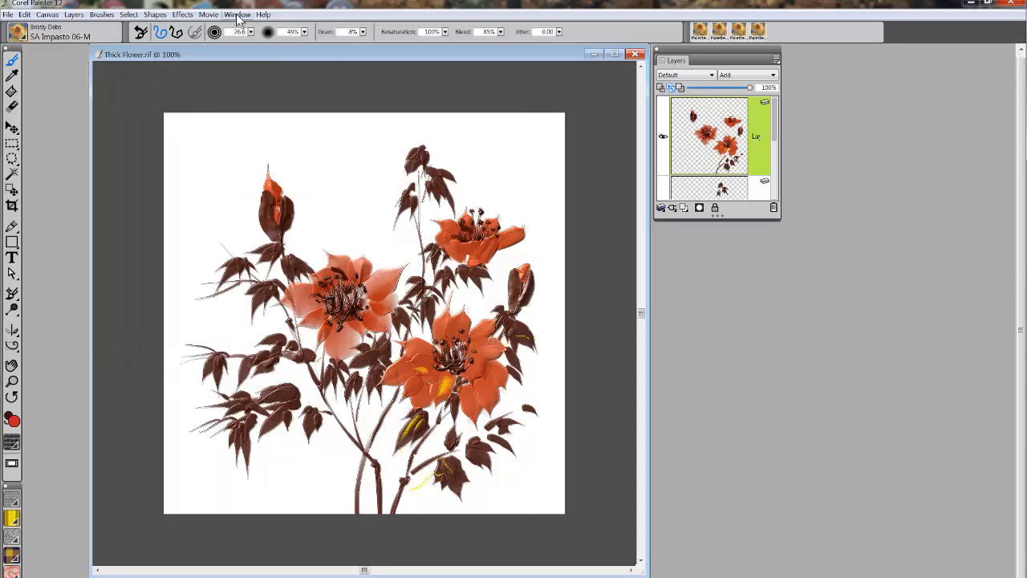
{"action": "mouse_move", "coordinate": [822, 324]}
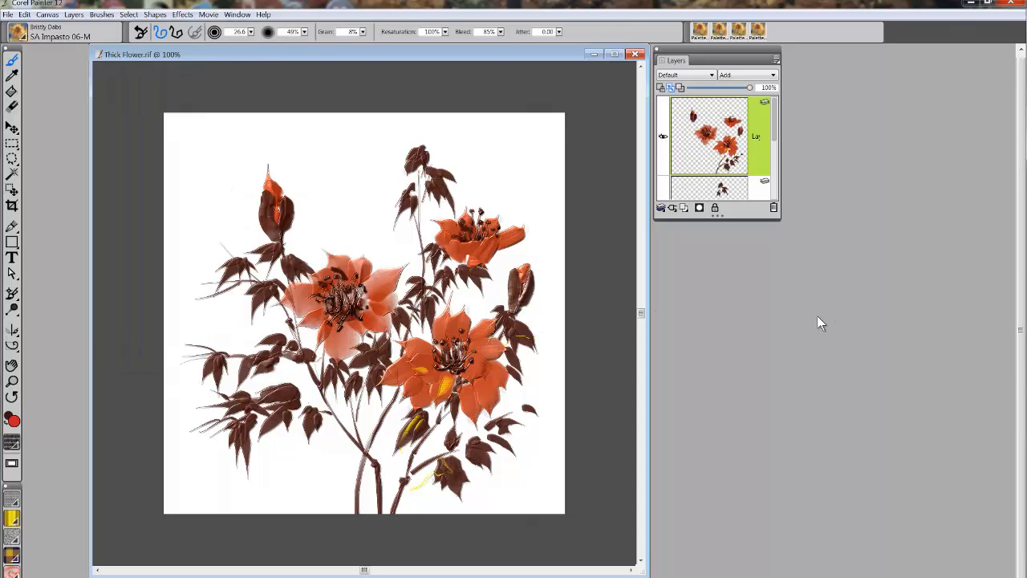
{"action": "mouse_move", "coordinate": [738, 443]}
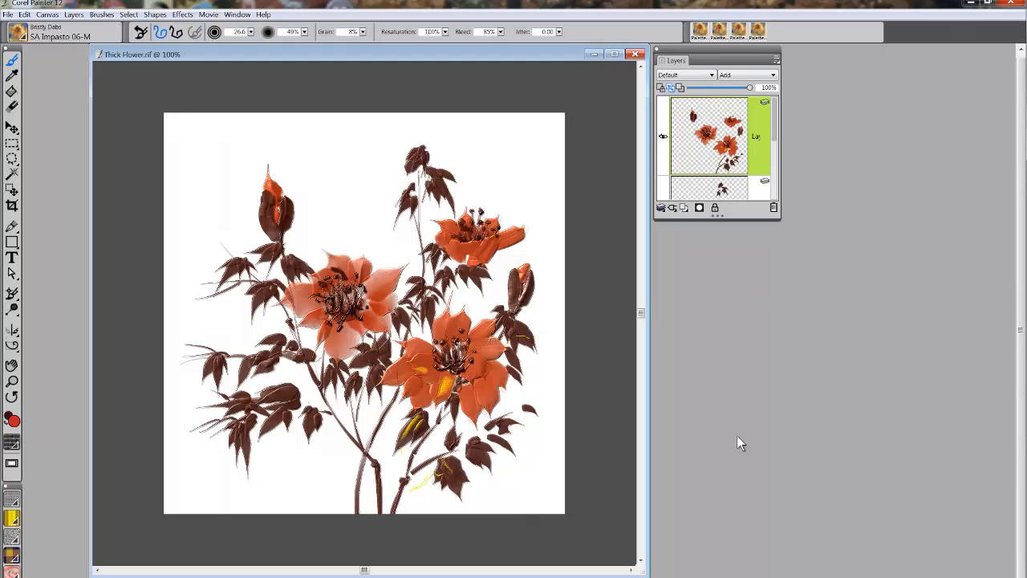
{"action": "mouse_move", "coordinate": [729, 447]}
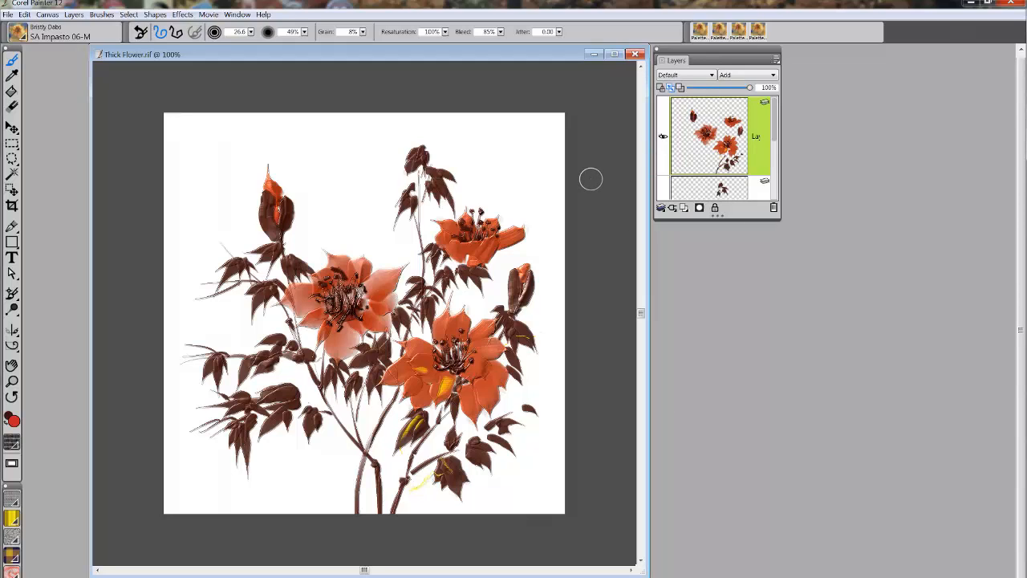
{"action": "mouse_move", "coordinate": [253, 70]}
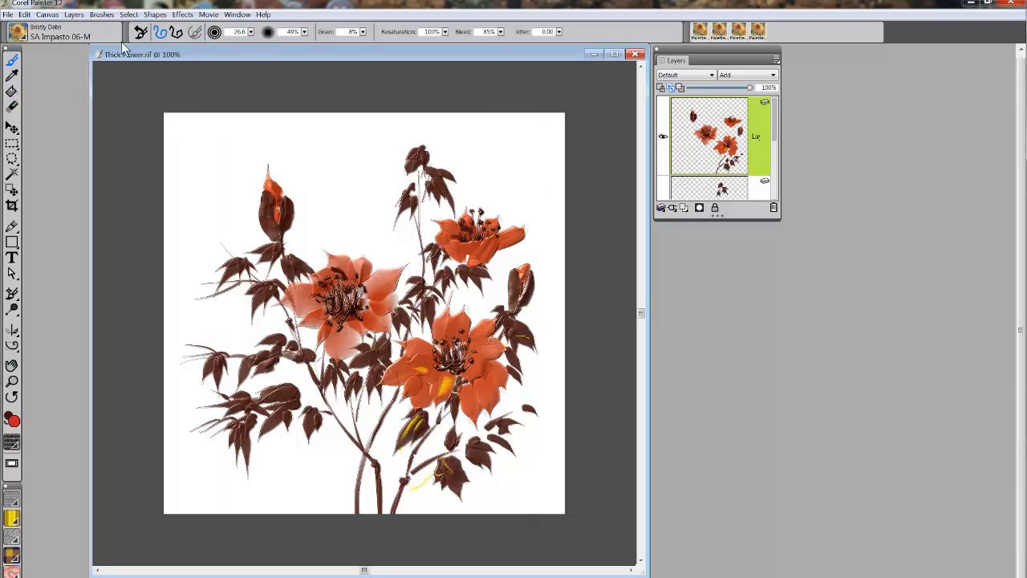
{"action": "mouse_move", "coordinate": [32, 377]}
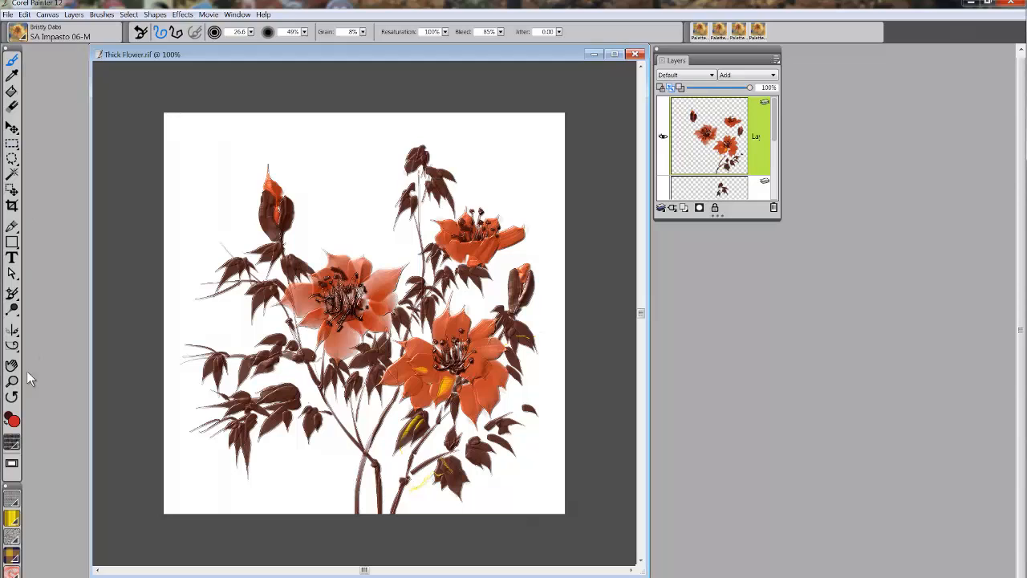
{"action": "mouse_move", "coordinate": [739, 116]}
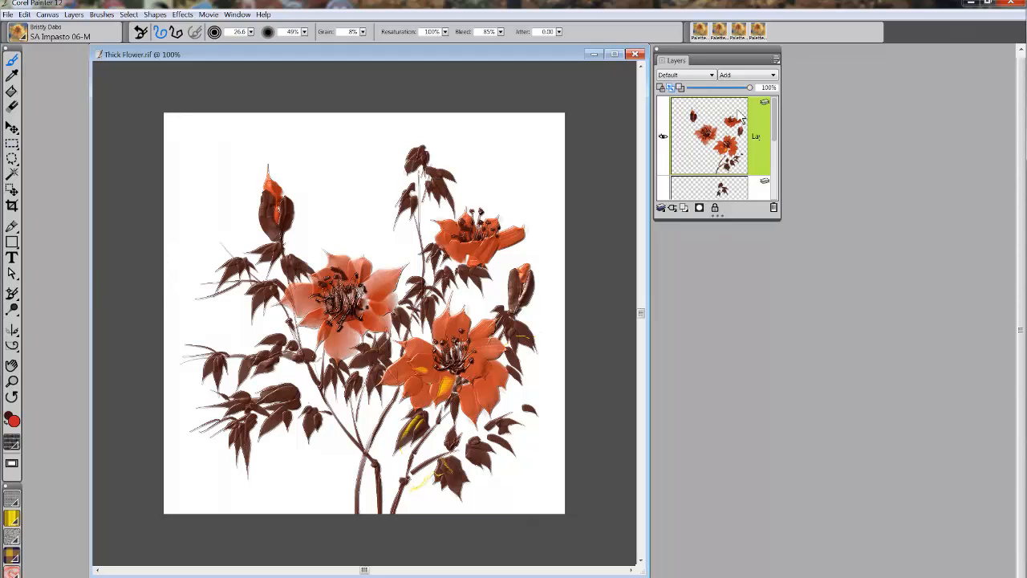
{"action": "mouse_move", "coordinate": [751, 287]}
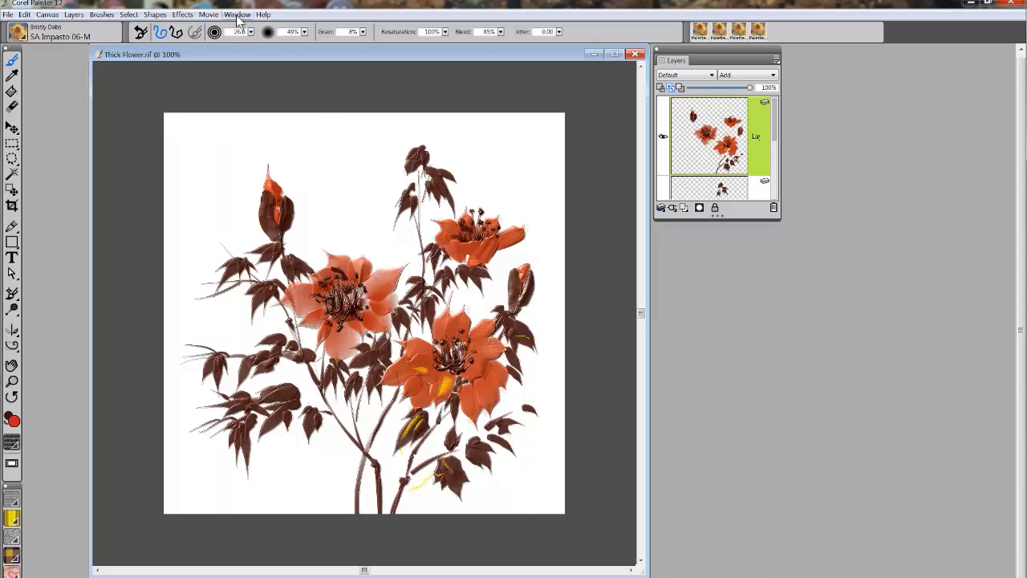
- Show all panels again around the painting via Window > Show Panels
{"action": "left_click", "coordinate": [238, 15]}
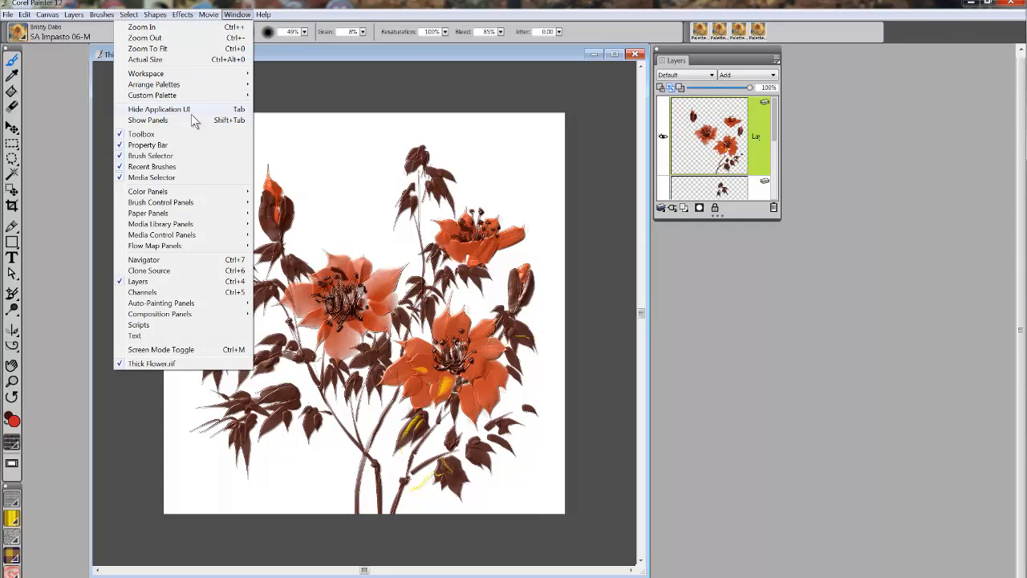
{"action": "mouse_move", "coordinate": [159, 109]}
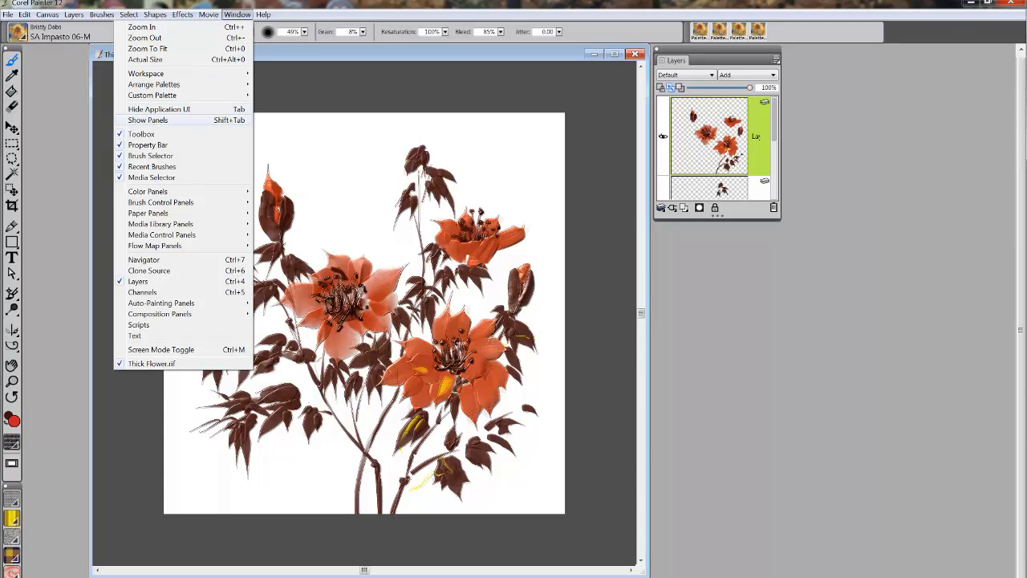
{"action": "left_click", "coordinate": [147, 118]}
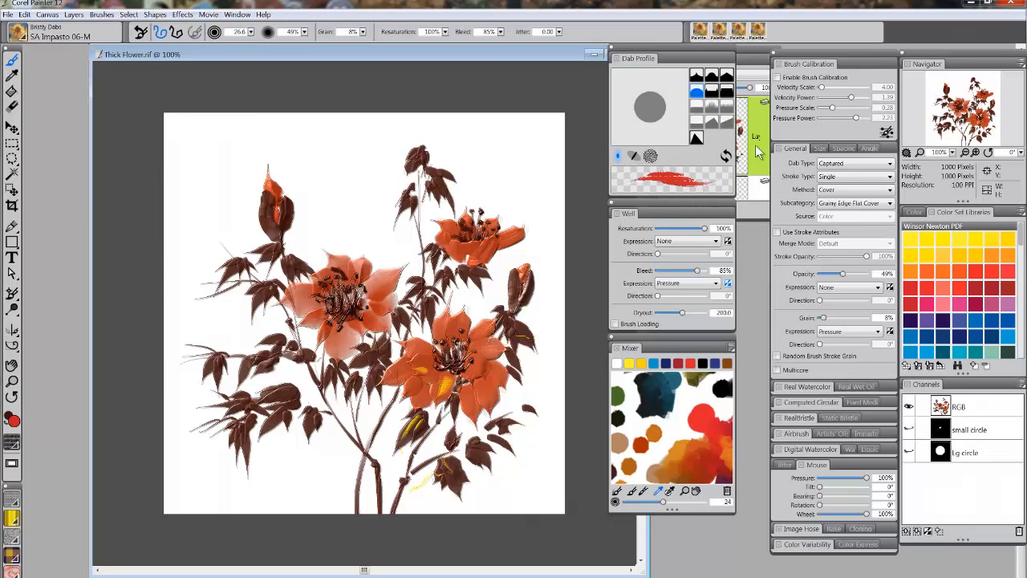
{"action": "mouse_move", "coordinate": [340, 51]}
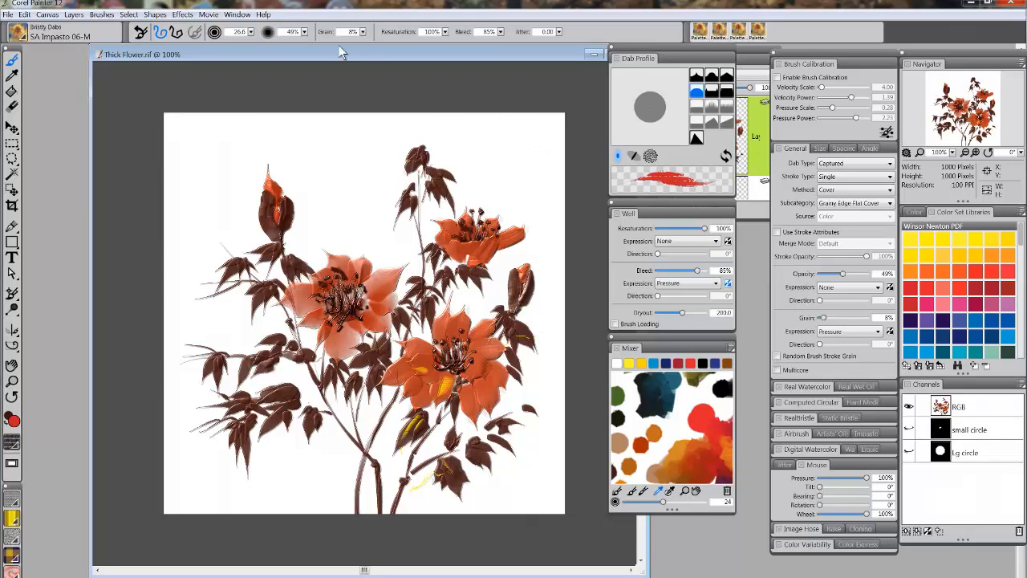
- Hide the application UI so only the painting window and menus remain
{"action": "left_click", "coordinate": [238, 15]}
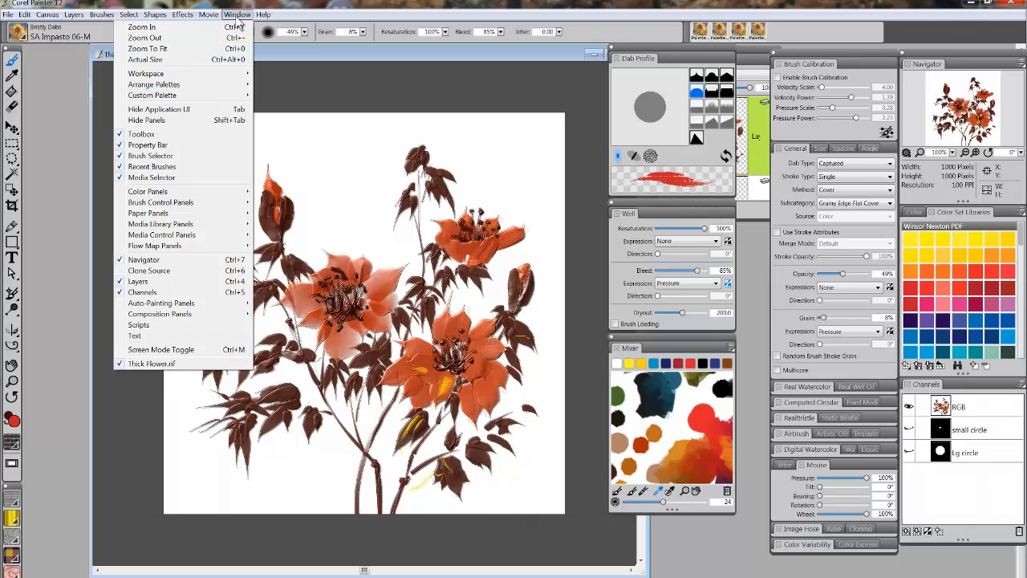
{"action": "mouse_move", "coordinate": [183, 112]}
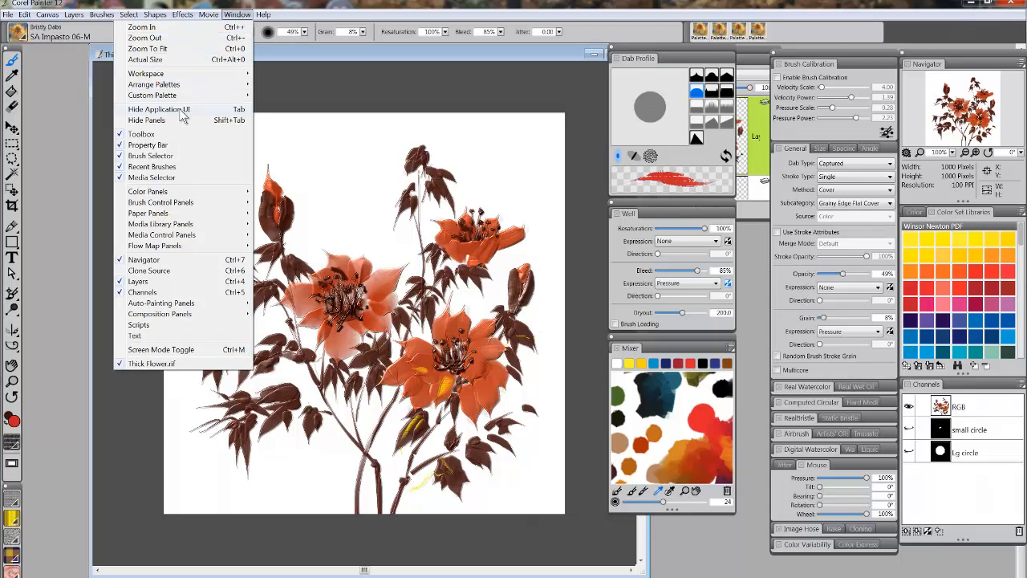
{"action": "left_click", "coordinate": [146, 119]}
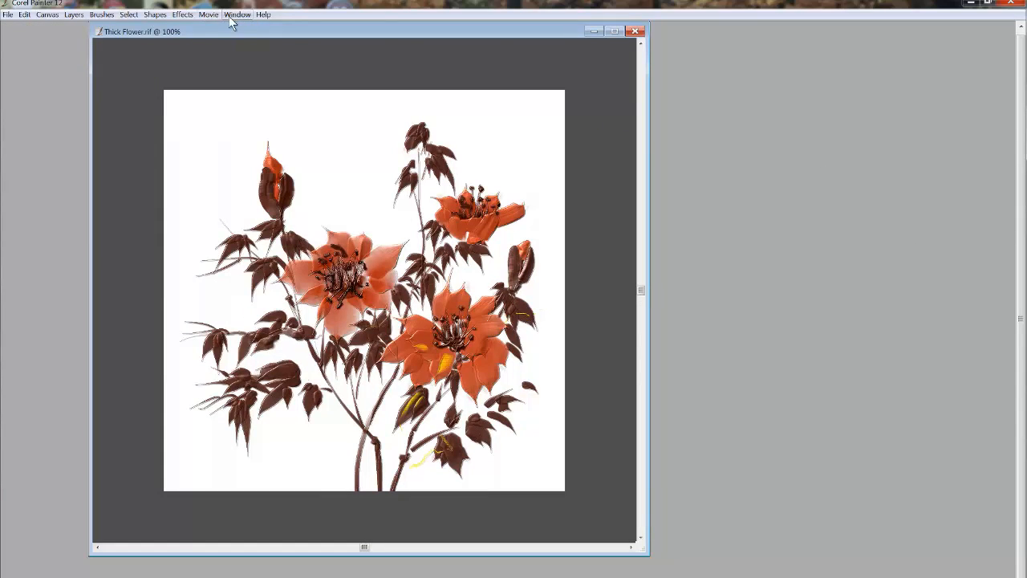
- Show the Layers panel via the Window menu and nudge it into place beside the painting
{"action": "left_click", "coordinate": [237, 14]}
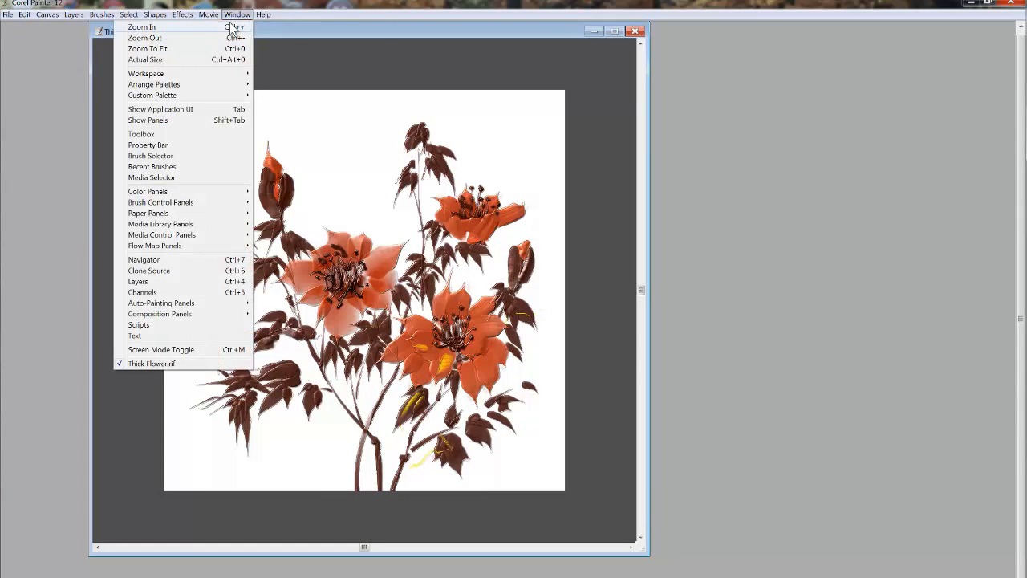
{"action": "mouse_move", "coordinate": [138, 282]}
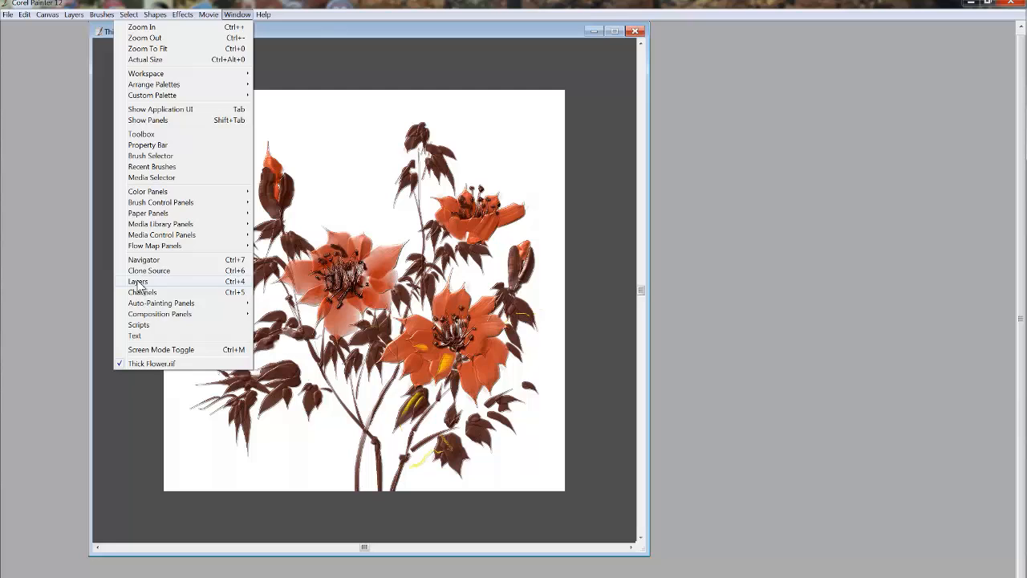
{"action": "left_click", "coordinate": [138, 281]}
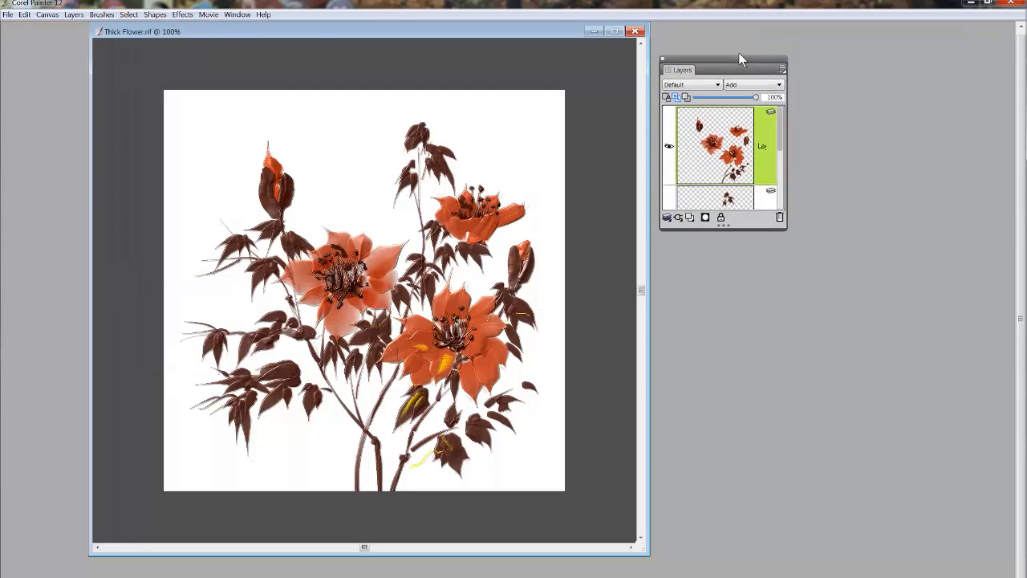
{"action": "left_click_drag", "start_coordinate": [722, 69], "coordinate": [716, 66]}
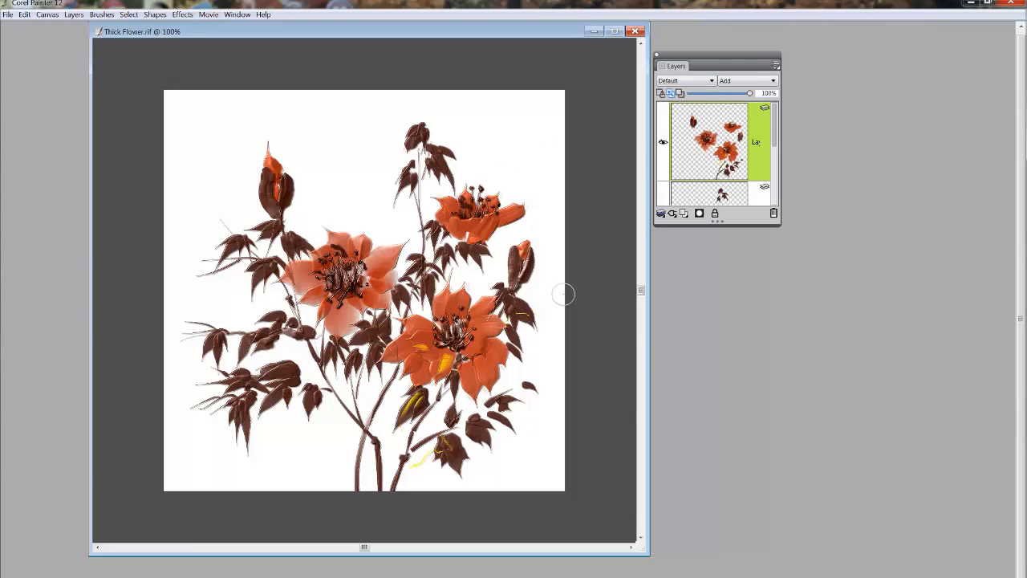
{"action": "mouse_move", "coordinate": [258, 37]}
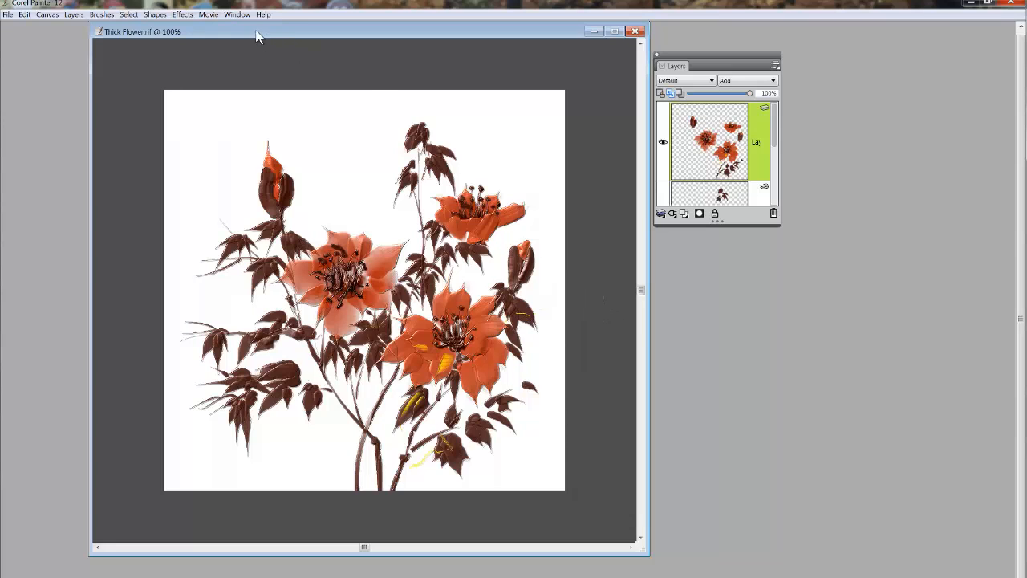
{"action": "left_click", "coordinate": [237, 15]}
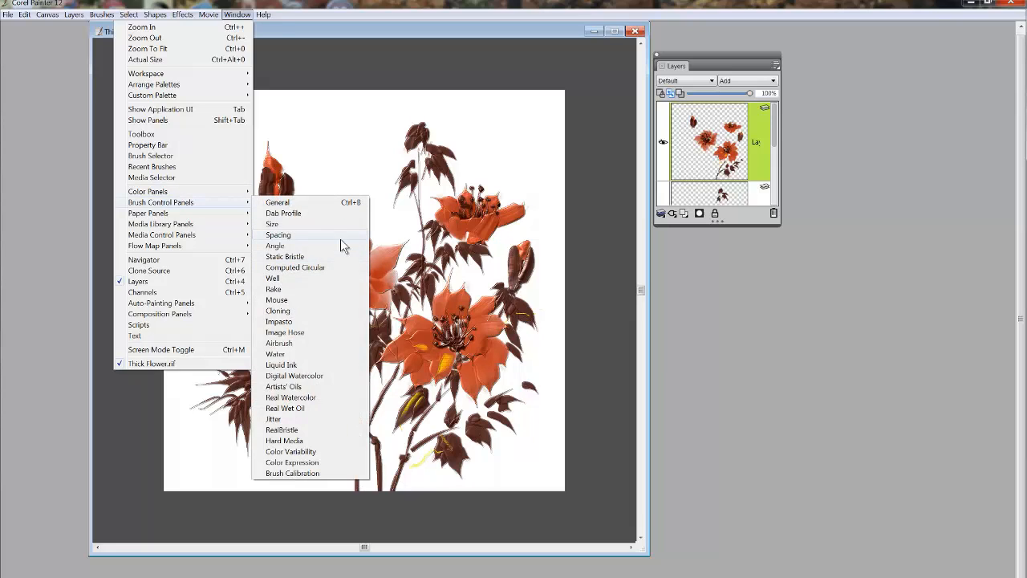
{"action": "mouse_move", "coordinate": [340, 255]}
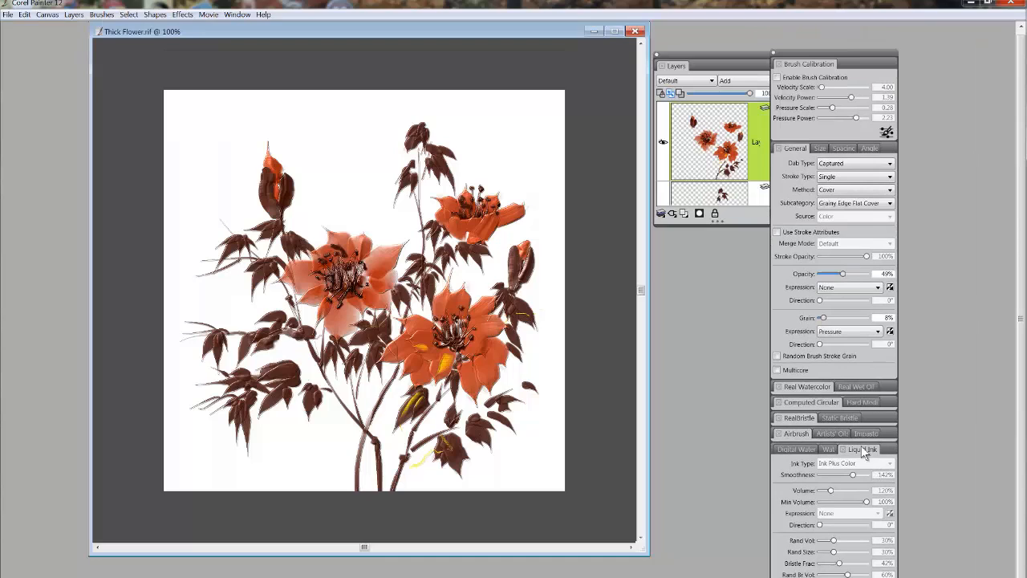
{"action": "mouse_move", "coordinate": [841, 70]}
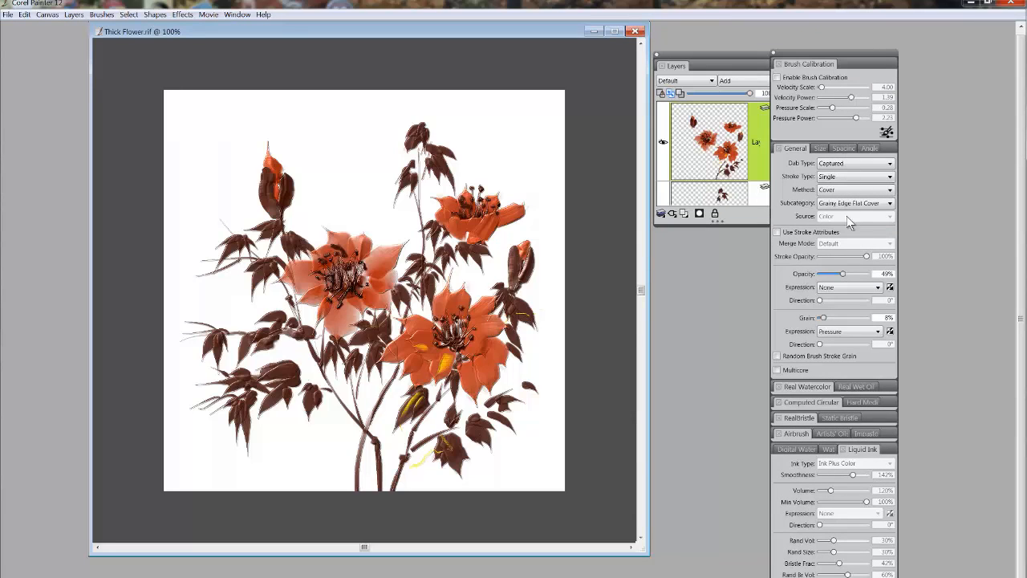
{"action": "mouse_move", "coordinate": [863, 382]}
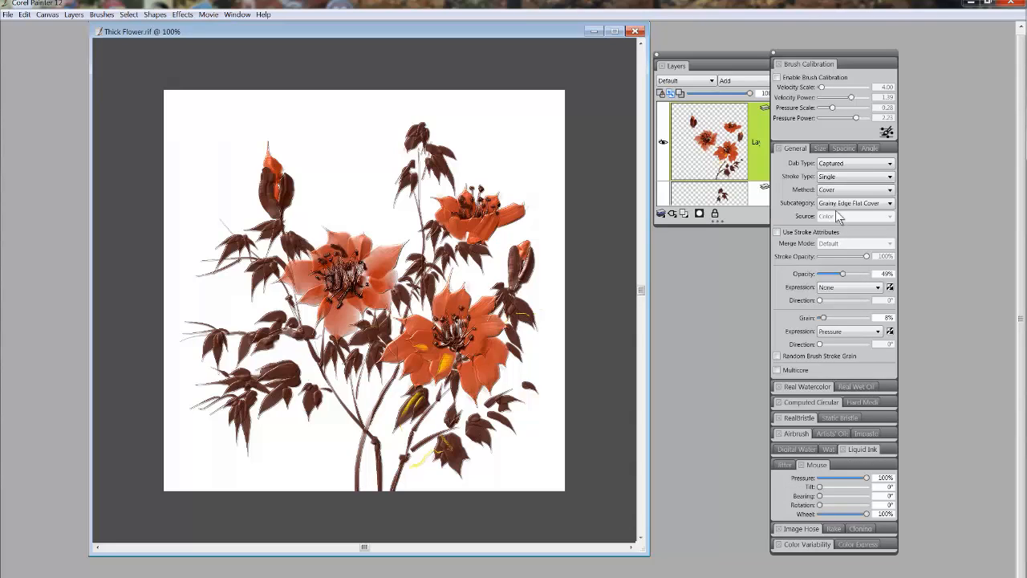
- Collapse the open sections of the brush control panel group
{"action": "left_click", "coordinate": [794, 148]}
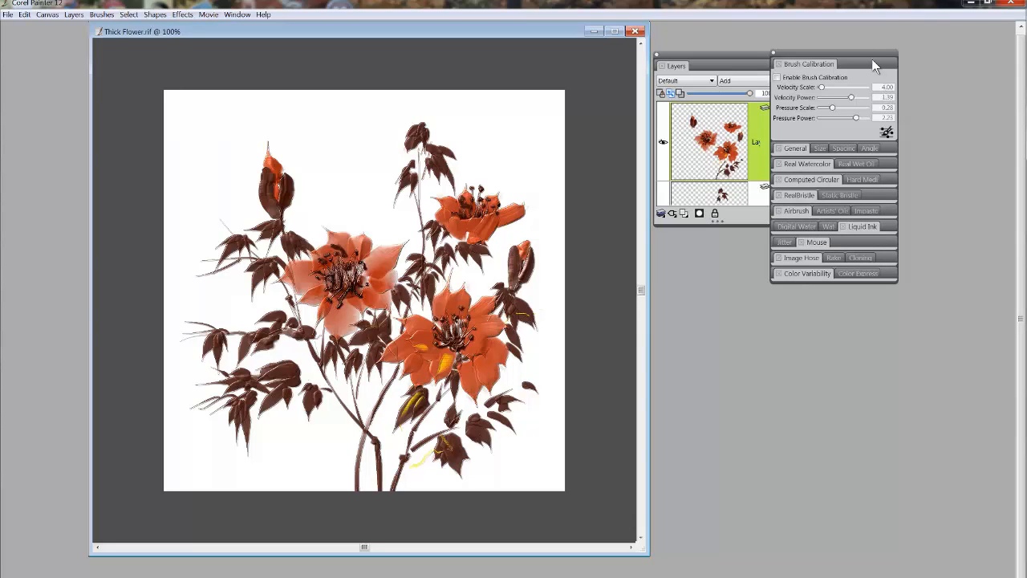
{"action": "mouse_move", "coordinate": [858, 62]}
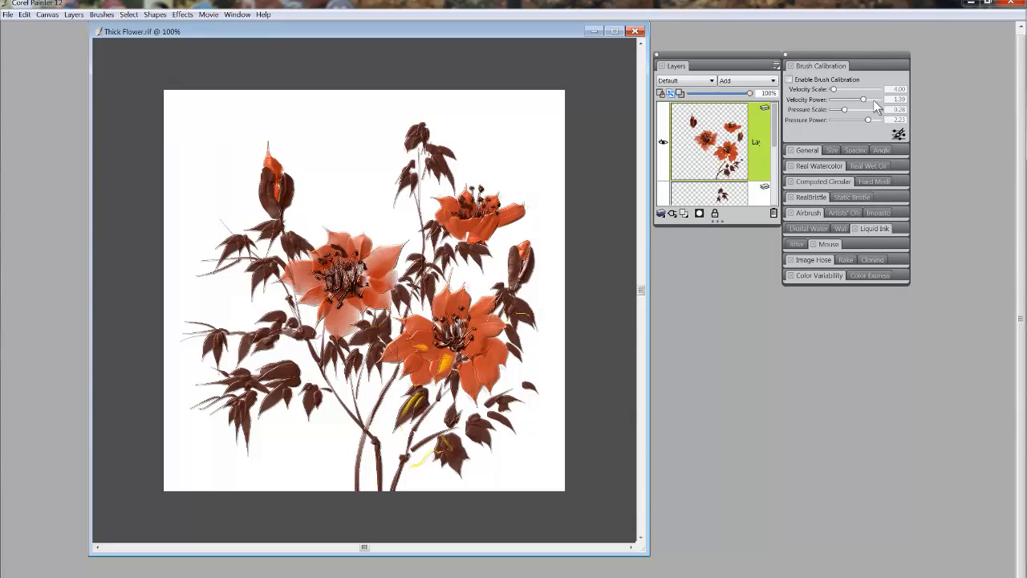
{"action": "mouse_move", "coordinate": [752, 295]}
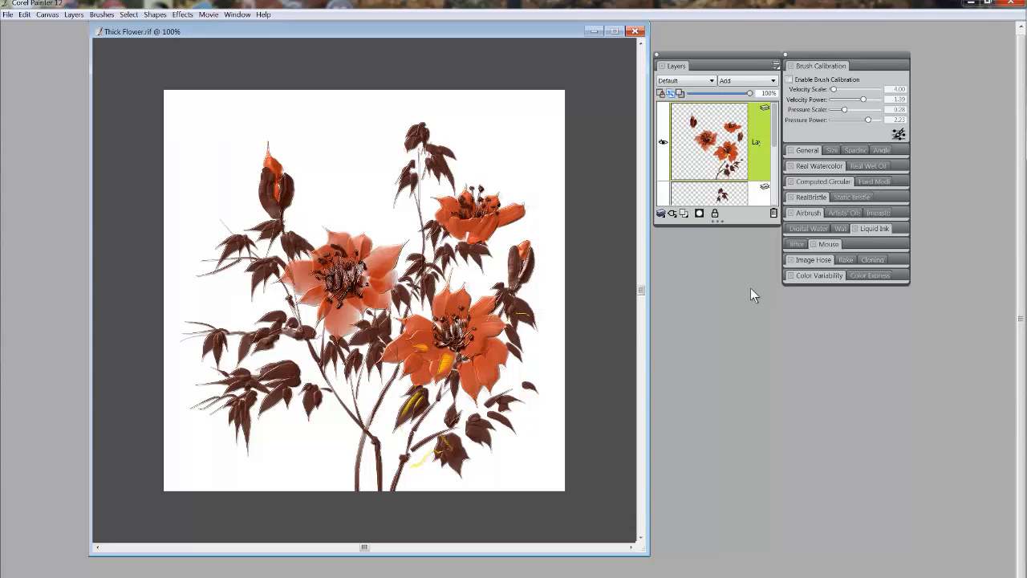
{"action": "mouse_move", "coordinate": [50, 32]}
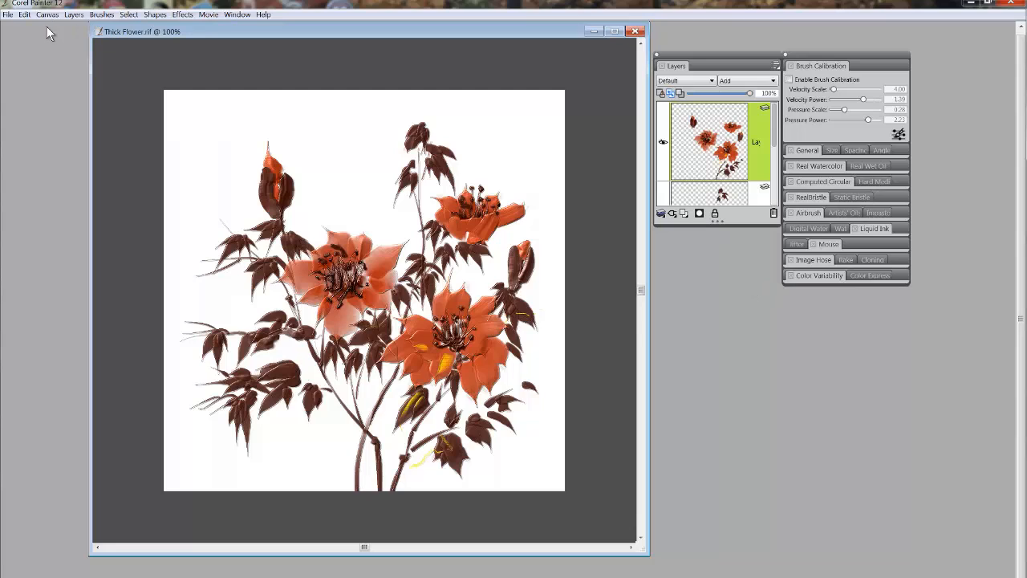
{"action": "mouse_move", "coordinate": [279, 22]}
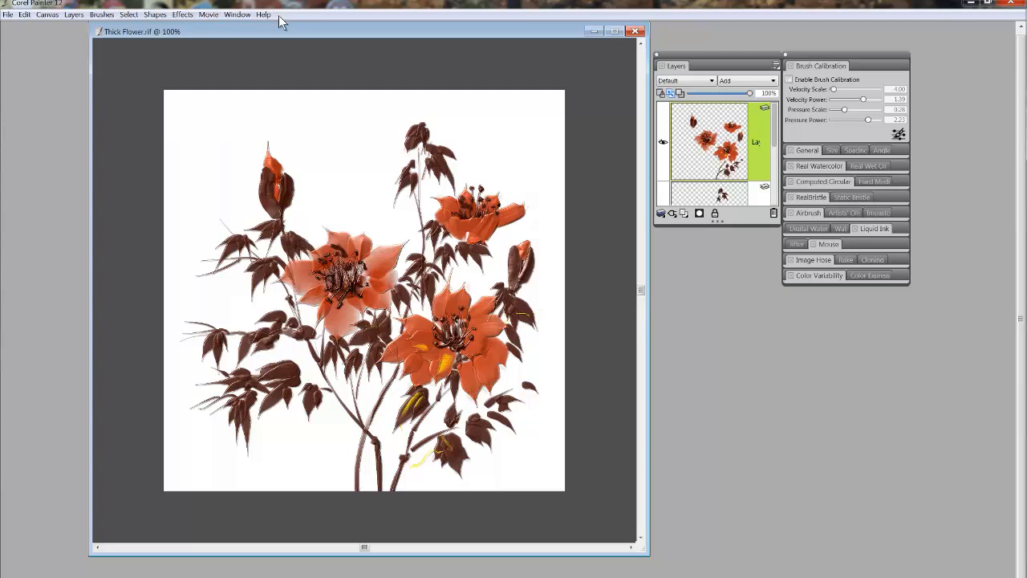
{"action": "mouse_move", "coordinate": [281, 22]}
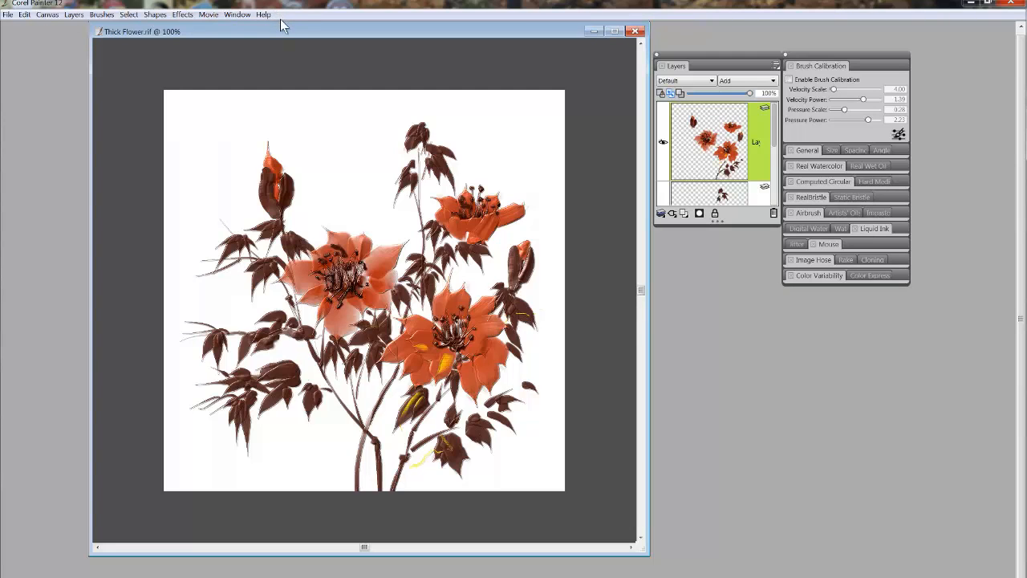
{"action": "mouse_move", "coordinate": [13, 297]}
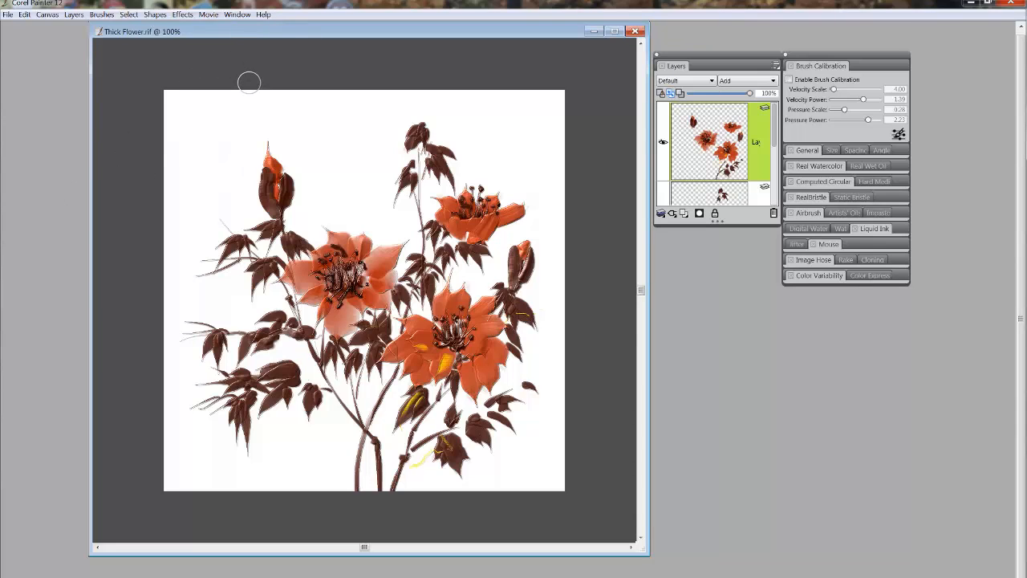
{"action": "mouse_move", "coordinate": [249, 87]}
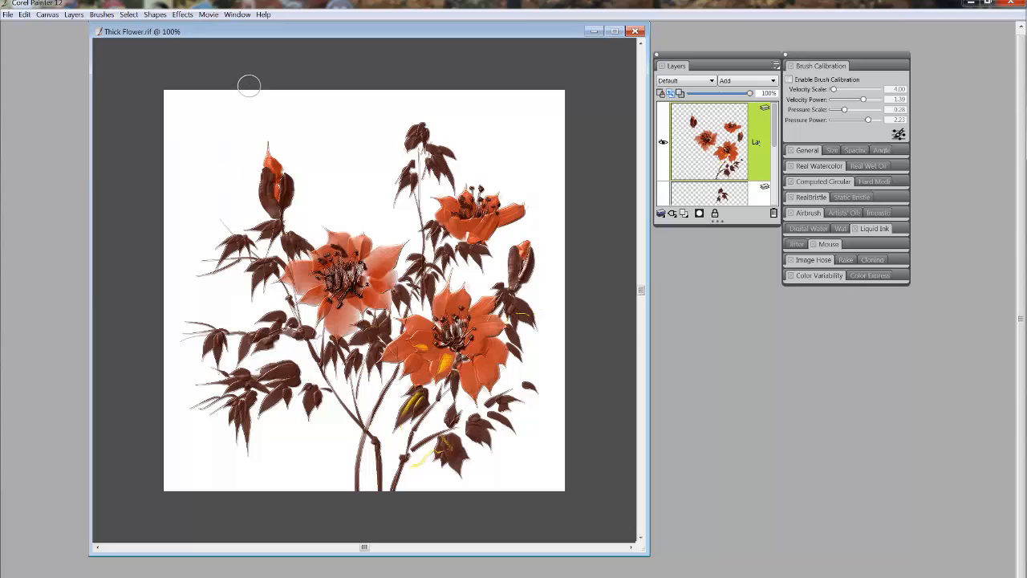
{"action": "mouse_move", "coordinate": [252, 86]}
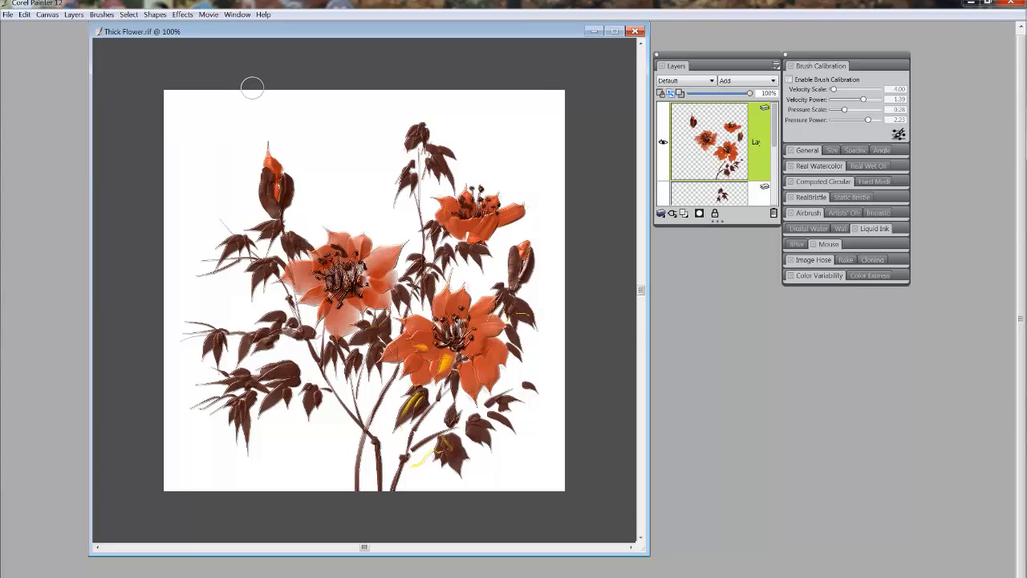
{"action": "mouse_move", "coordinate": [29, 58]}
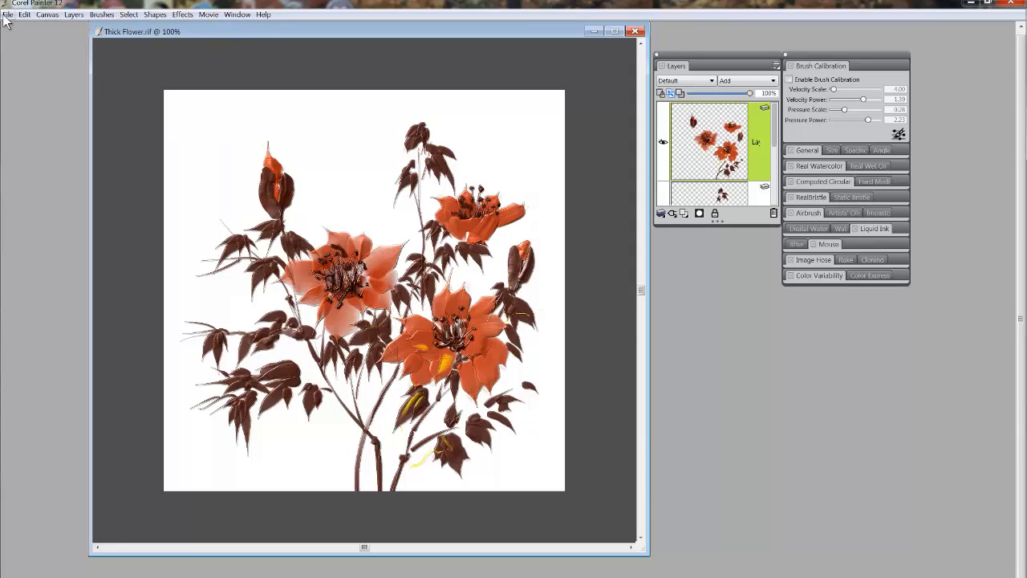
{"action": "mouse_move", "coordinate": [114, 50]}
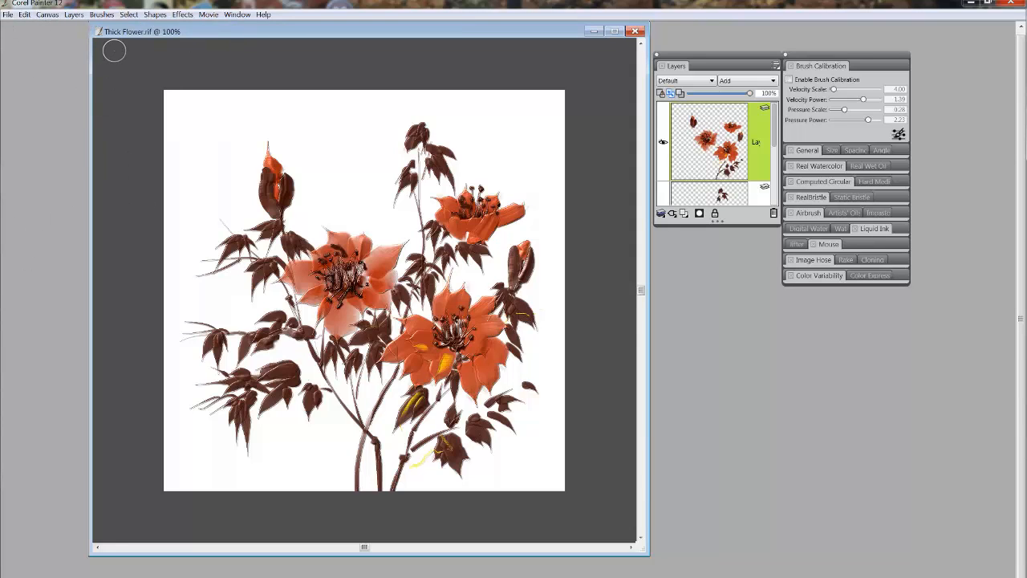
{"action": "mouse_move", "coordinate": [662, 128]}
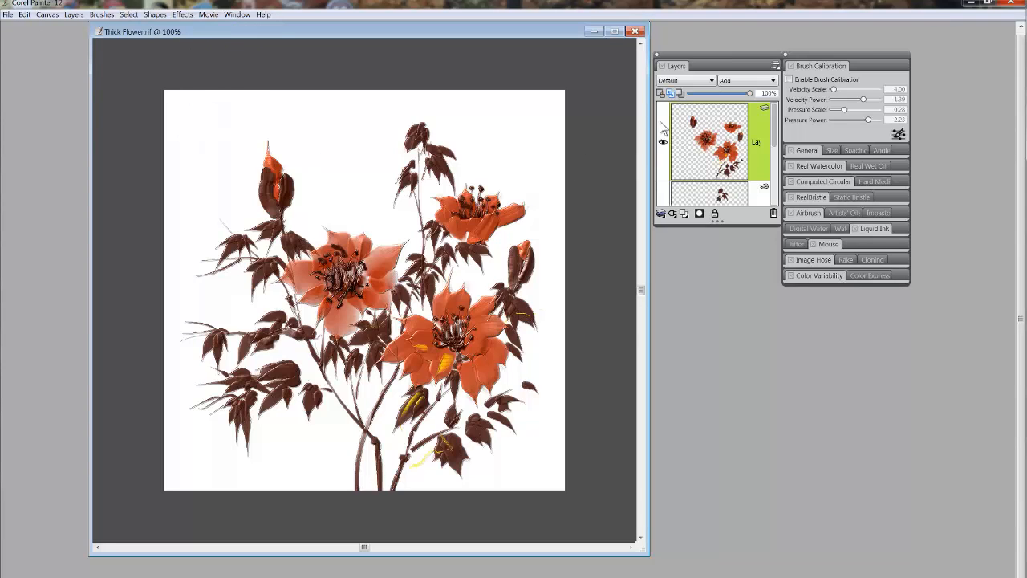
{"action": "mouse_move", "coordinate": [764, 367]}
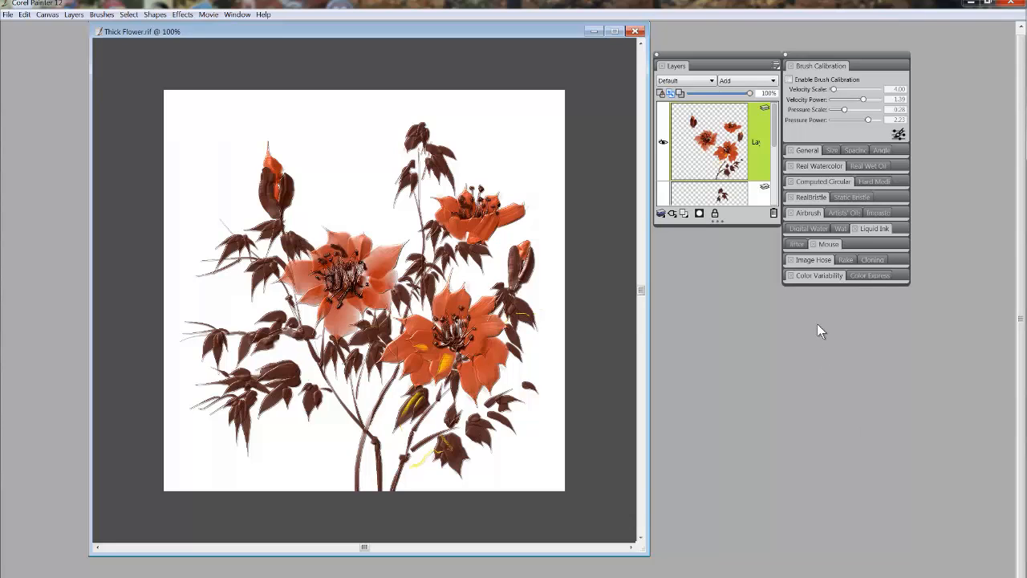
{"action": "mouse_move", "coordinate": [764, 302]}
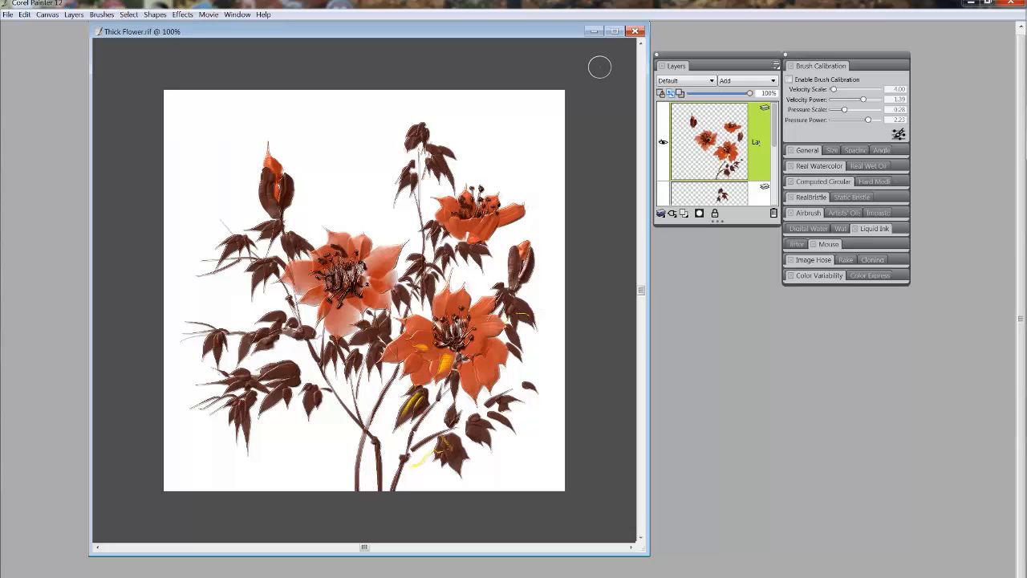
{"action": "mouse_move", "coordinate": [597, 58]}
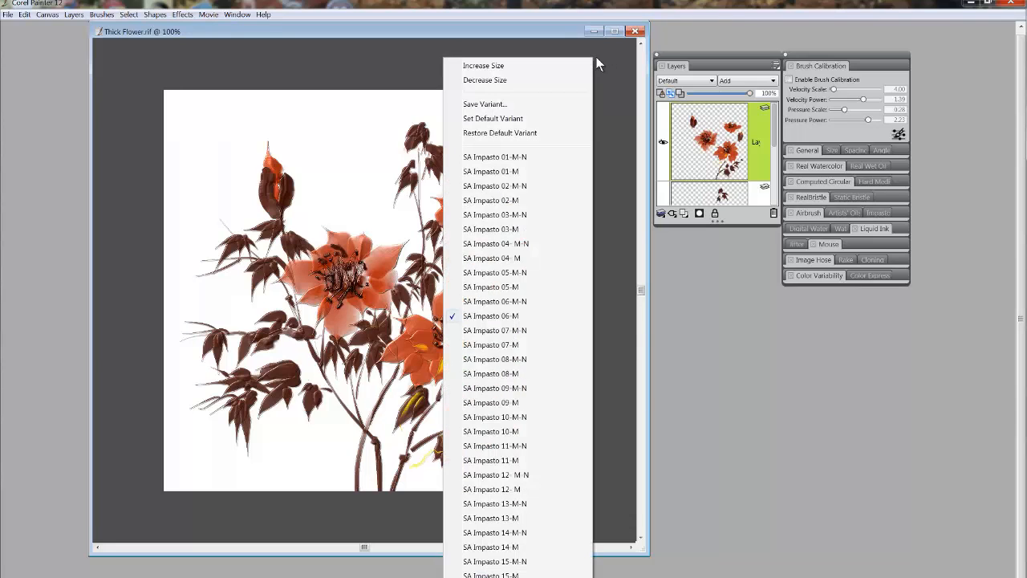
{"action": "mouse_move", "coordinate": [607, 78]}
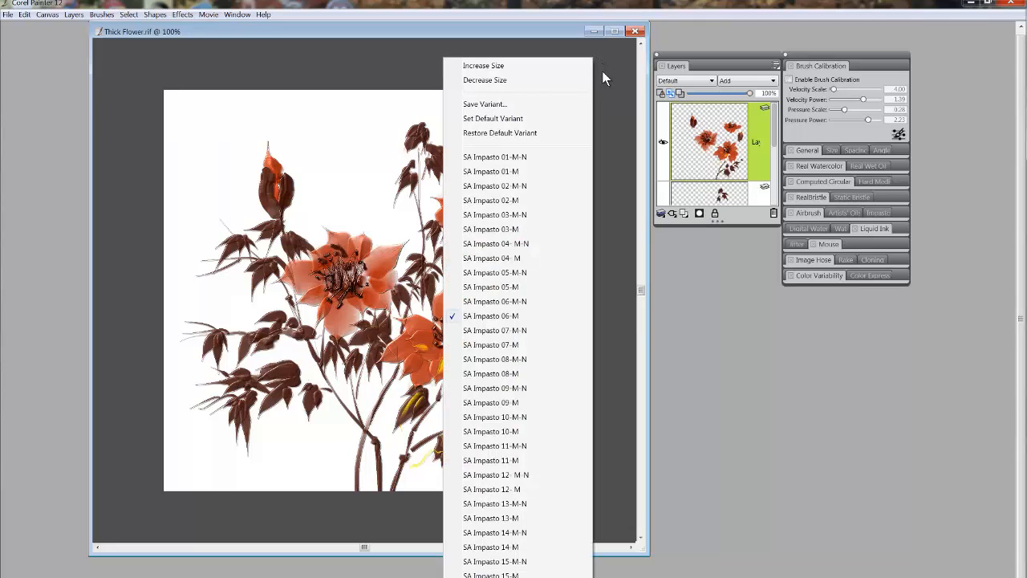
{"action": "mouse_move", "coordinate": [510, 417]}
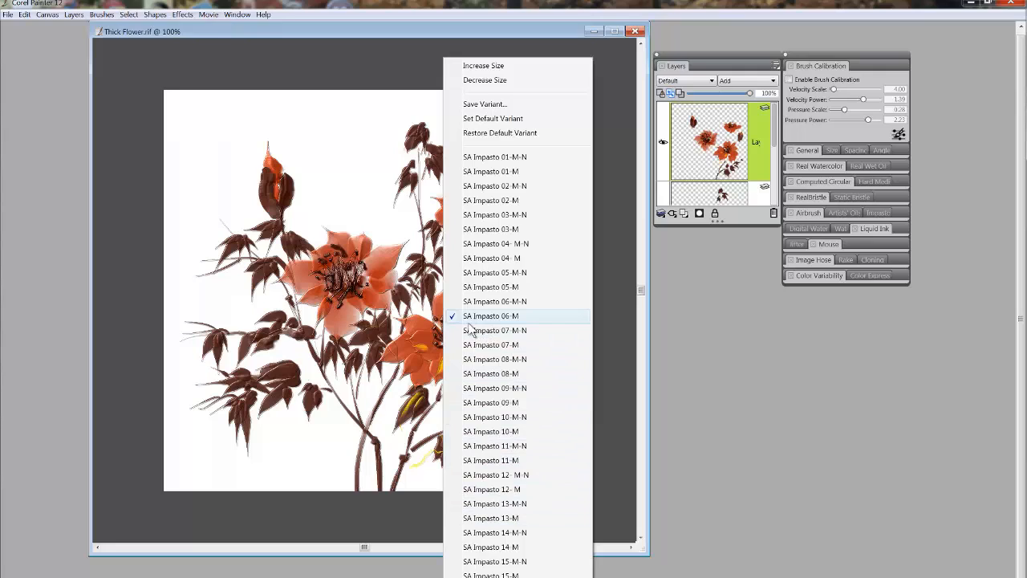
{"action": "mouse_move", "coordinate": [512, 330]}
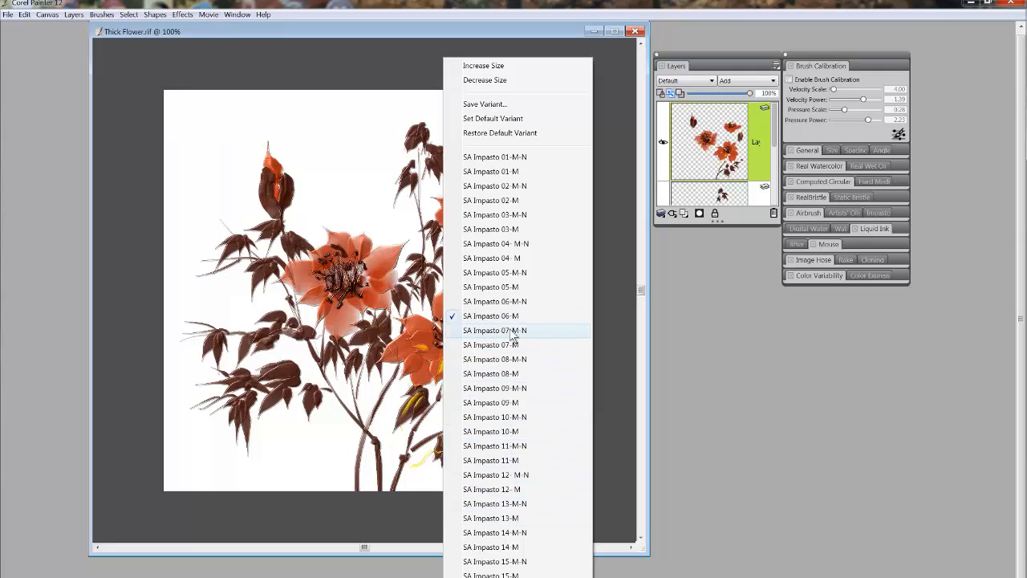
{"action": "mouse_move", "coordinate": [492, 459]}
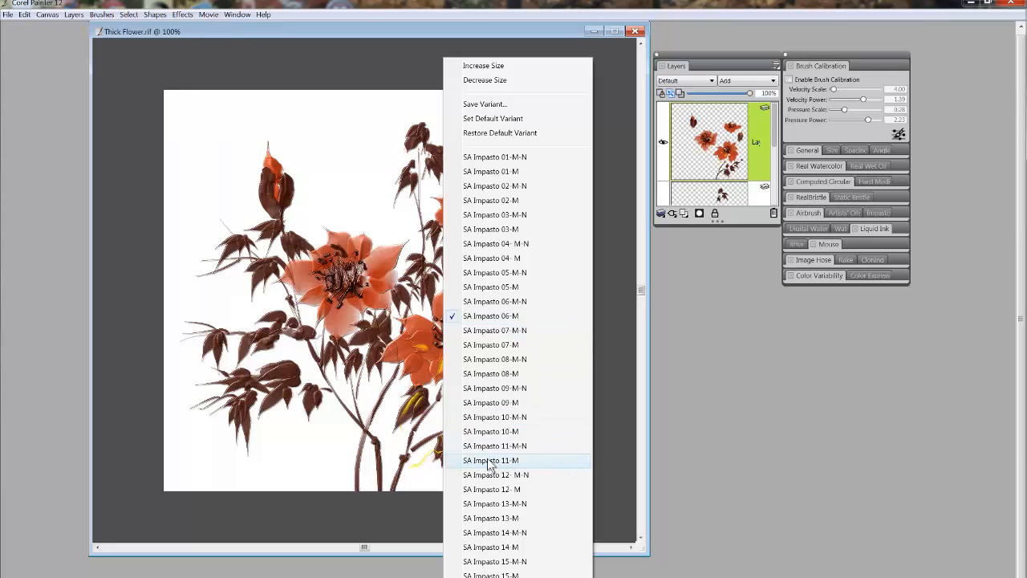
- Pick the SA Impasto 11-M variant from the canvas variant list
{"action": "left_click", "coordinate": [491, 459]}
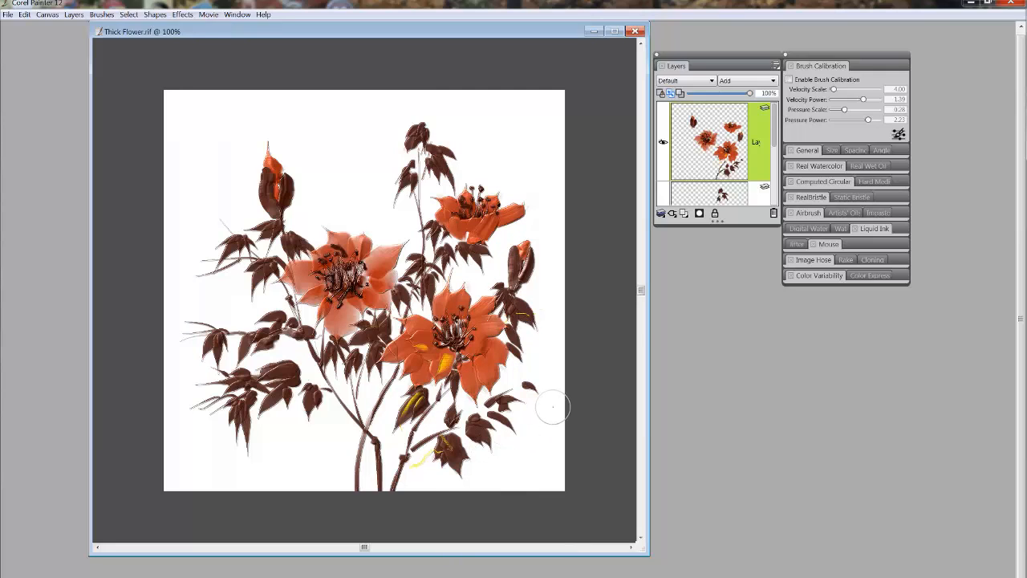
{"action": "mouse_move", "coordinate": [570, 265]}
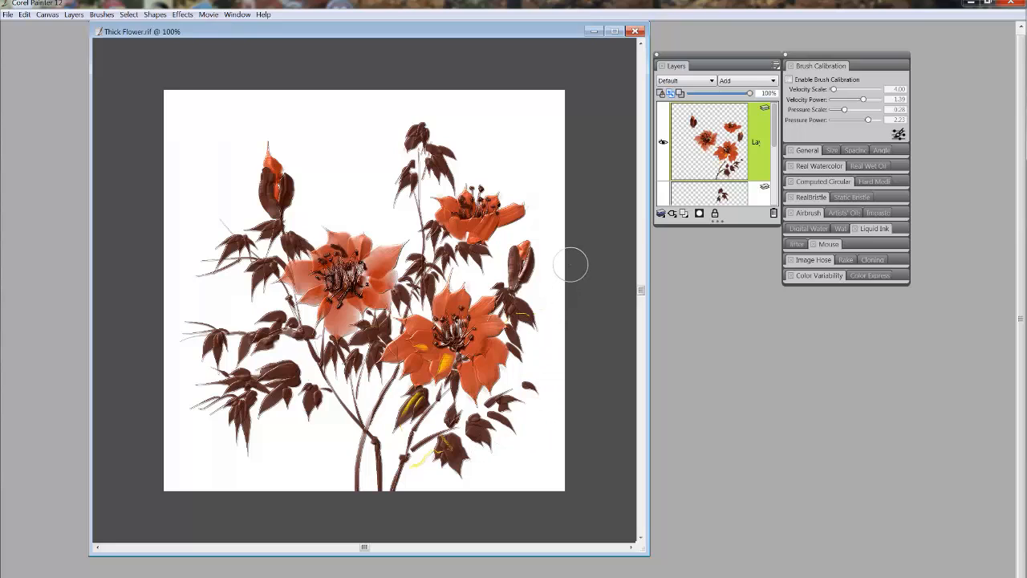
{"action": "mouse_move", "coordinate": [579, 65]}
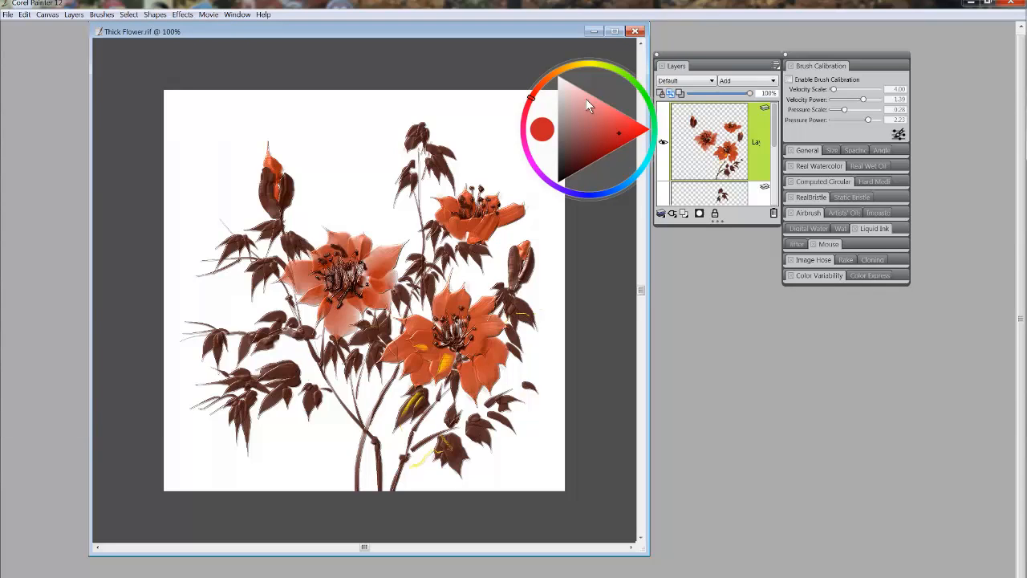
{"action": "mouse_move", "coordinate": [581, 119]}
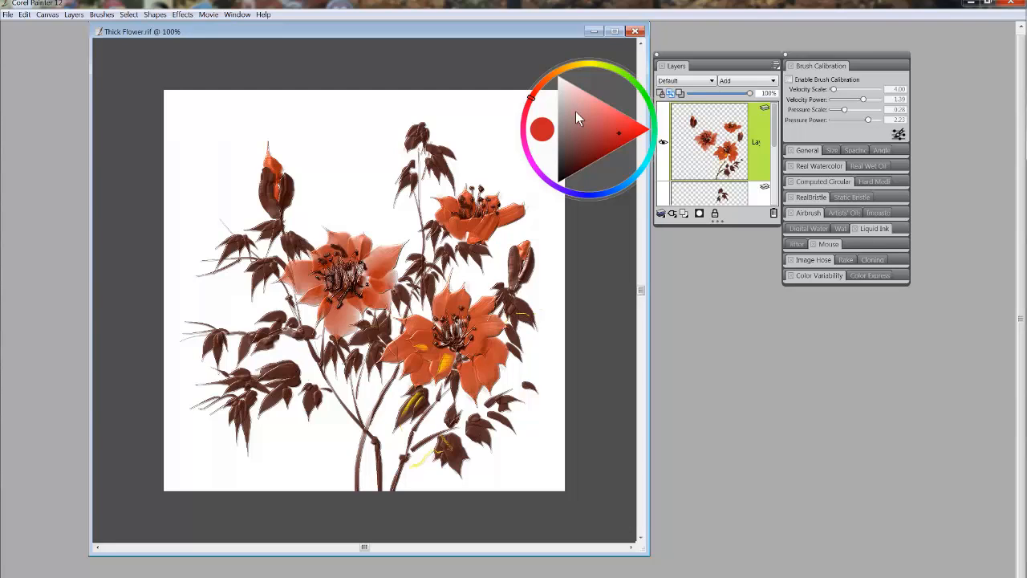
{"action": "mouse_move", "coordinate": [579, 125]}
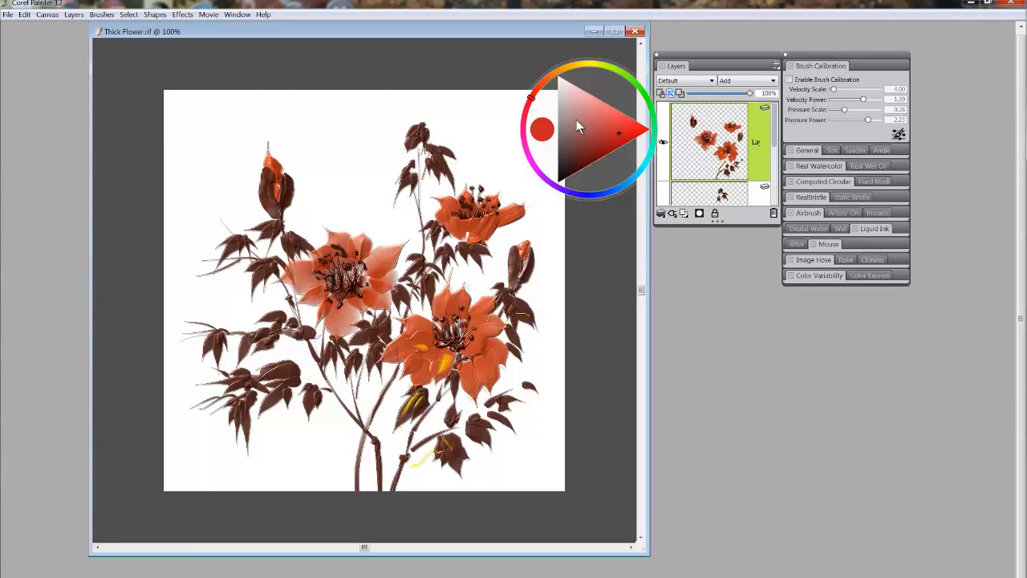
{"action": "mouse_move", "coordinate": [581, 138]}
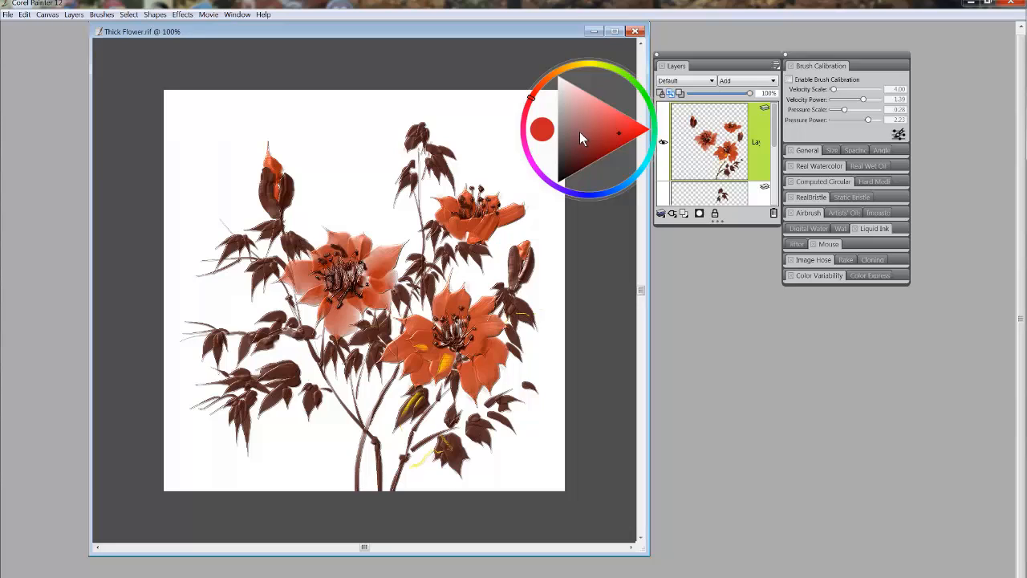
{"action": "mouse_move", "coordinate": [582, 135]}
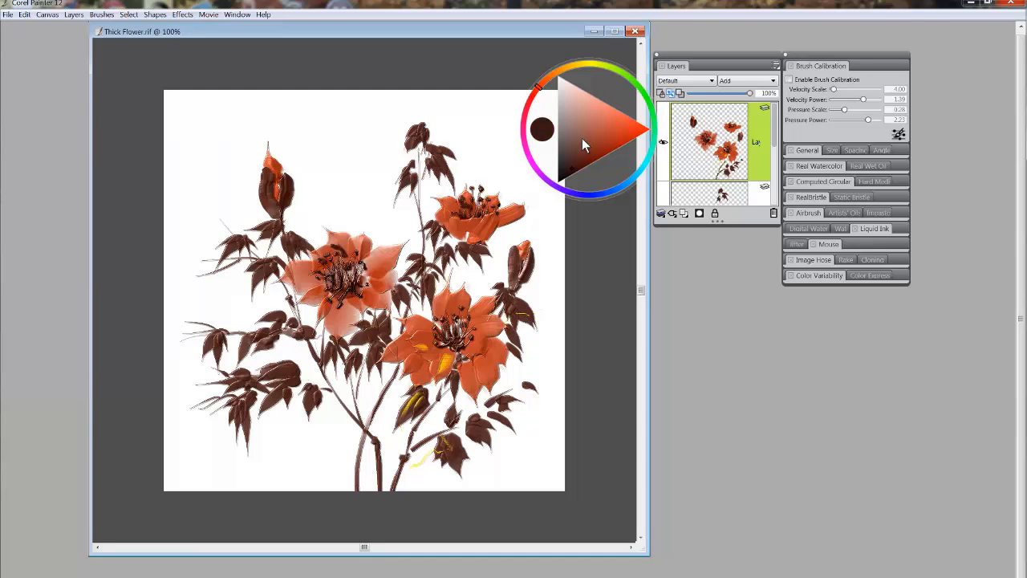
- Pick a dark brown in the temporal colour wheel's triangle as the paint colour
{"action": "left_click", "coordinate": [542, 128]}
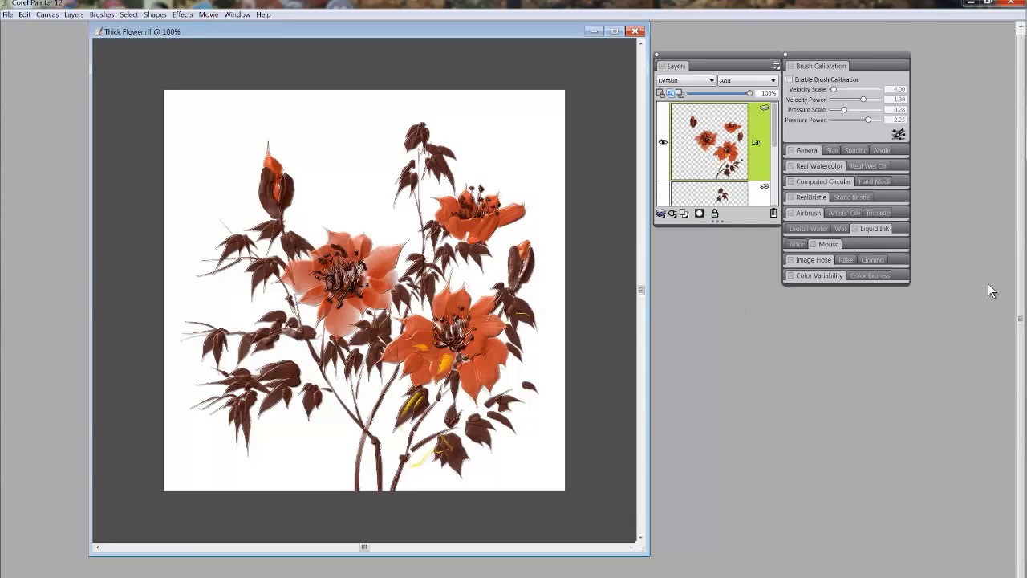
{"action": "mouse_move", "coordinate": [911, 350]}
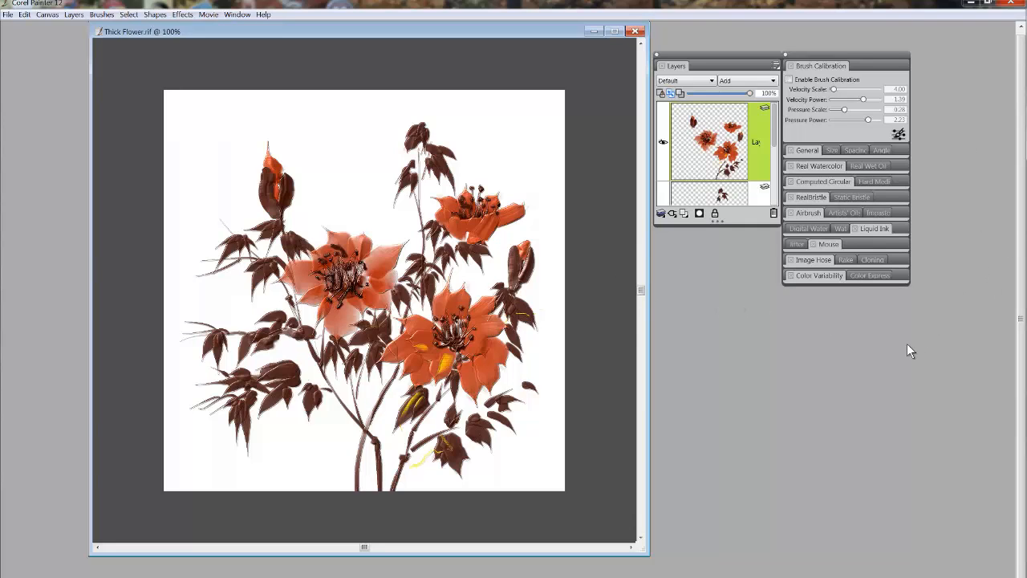
{"action": "mouse_move", "coordinate": [815, 66]}
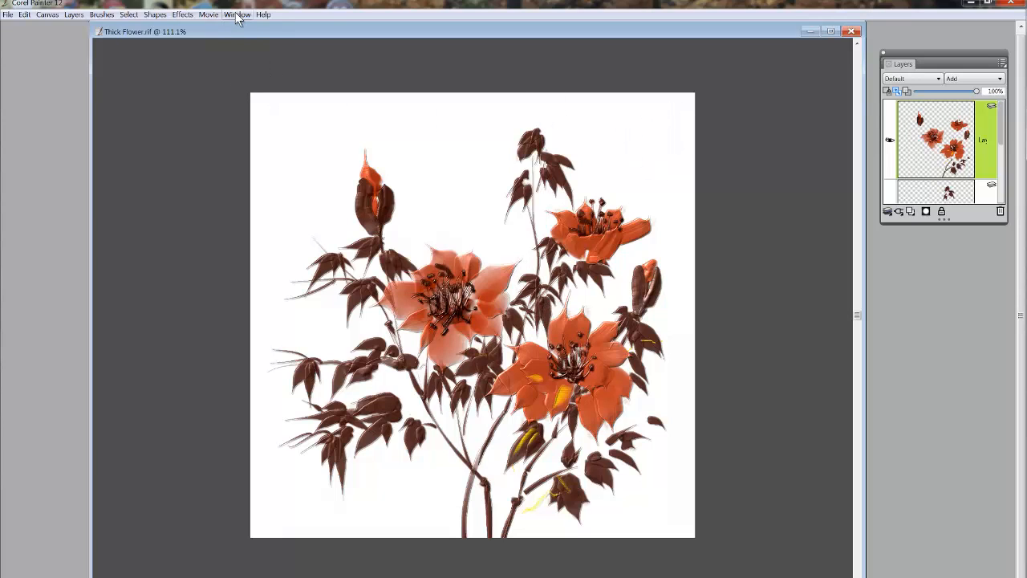
- Choose Window > Show Application UI to restore the toolbox, property bar and all panels
{"action": "left_click", "coordinate": [236, 14]}
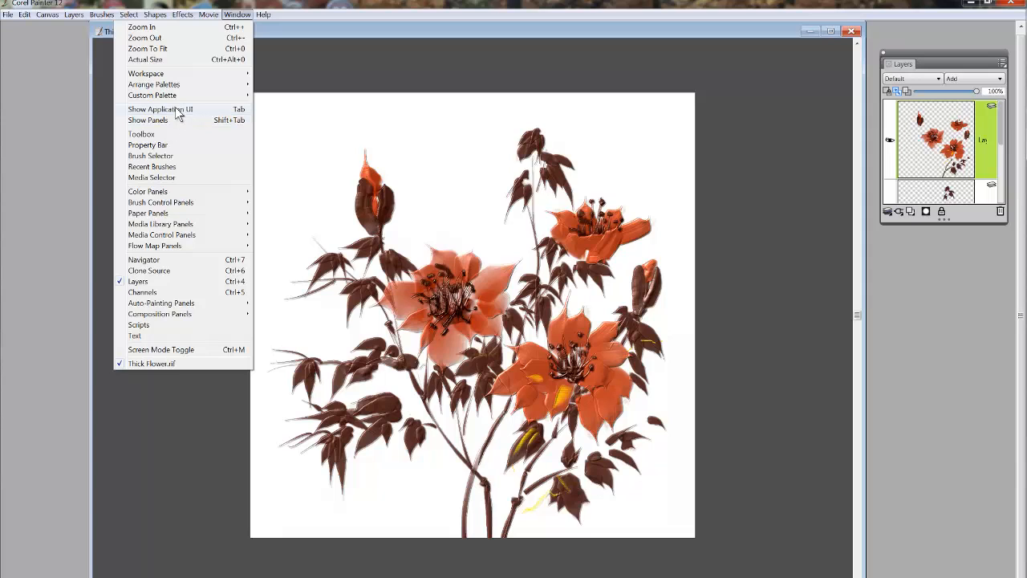
{"action": "left_click", "coordinate": [160, 110]}
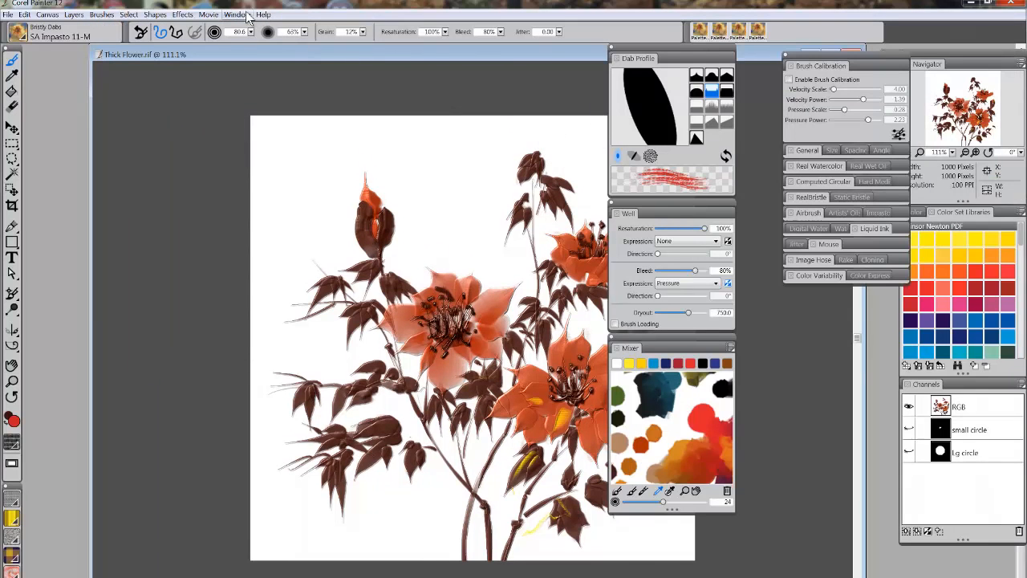
{"action": "left_click", "coordinate": [235, 12]}
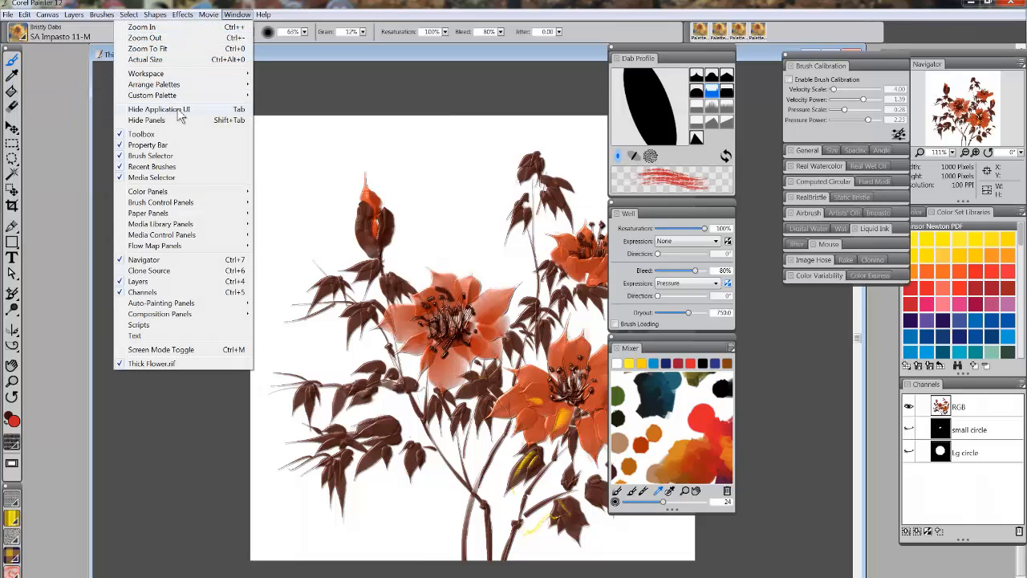
{"action": "mouse_move", "coordinate": [193, 116]}
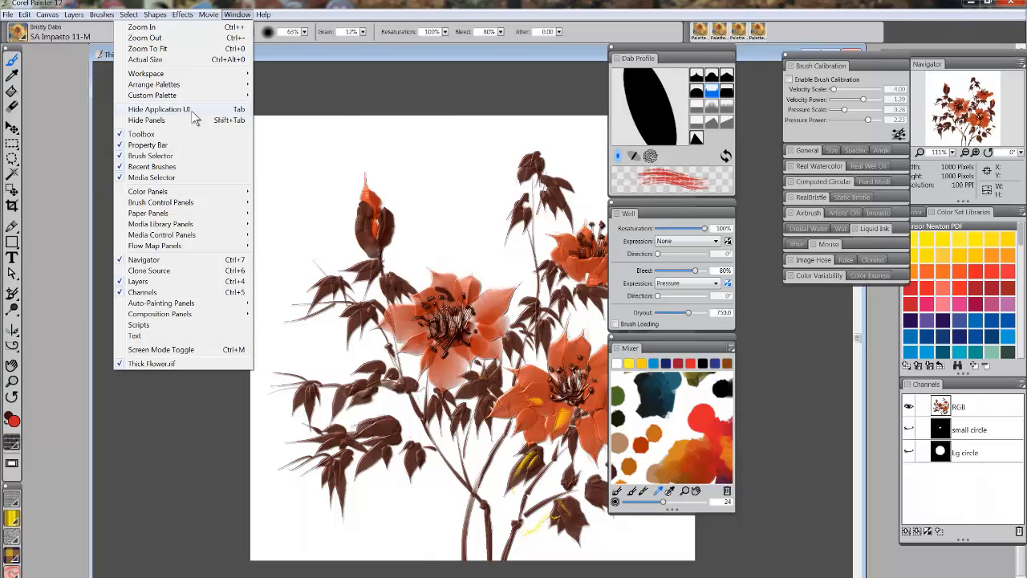
{"action": "mouse_move", "coordinate": [146, 119]}
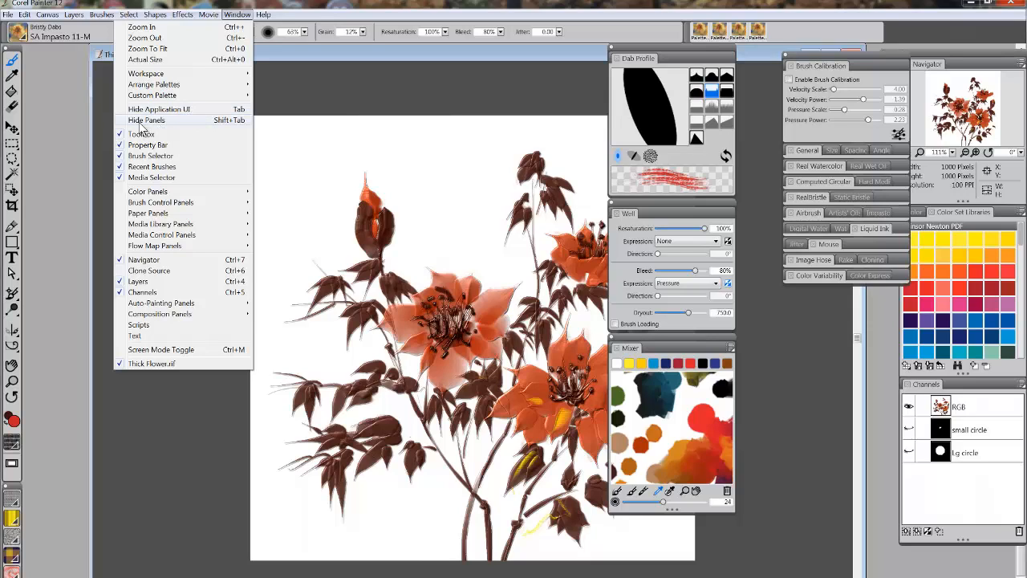
{"action": "mouse_move", "coordinate": [164, 129]}
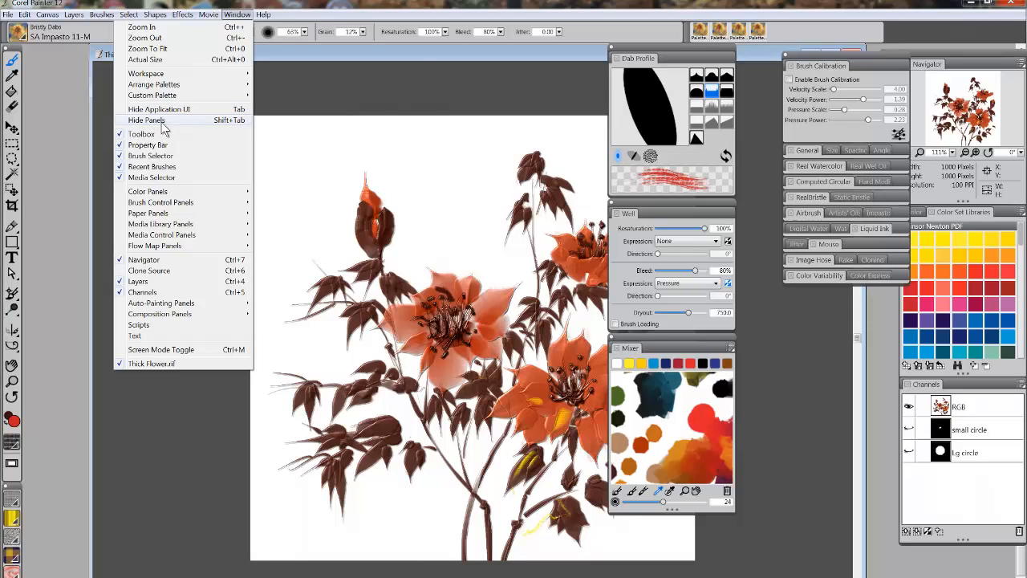
{"action": "left_click", "coordinate": [141, 133]}
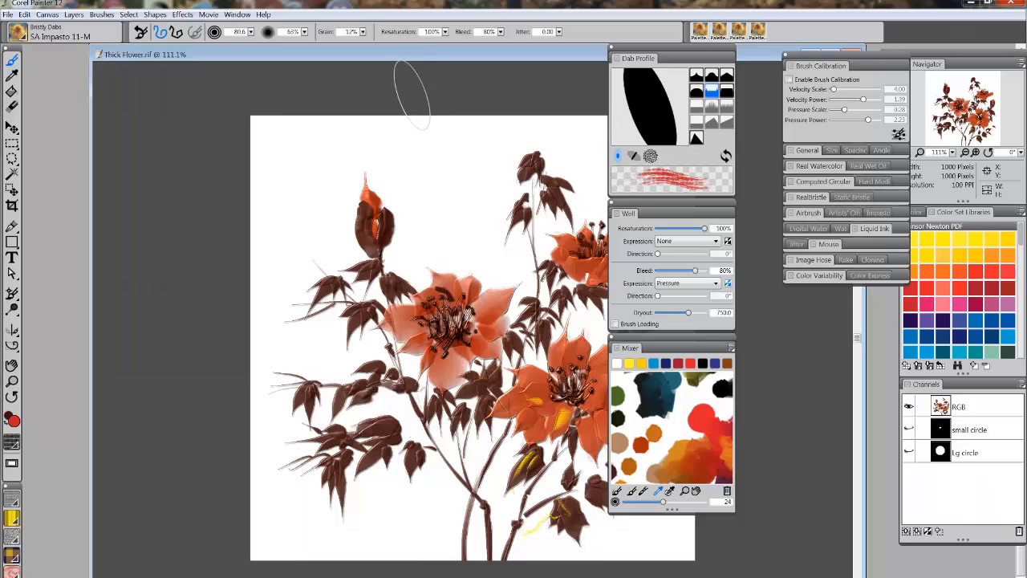